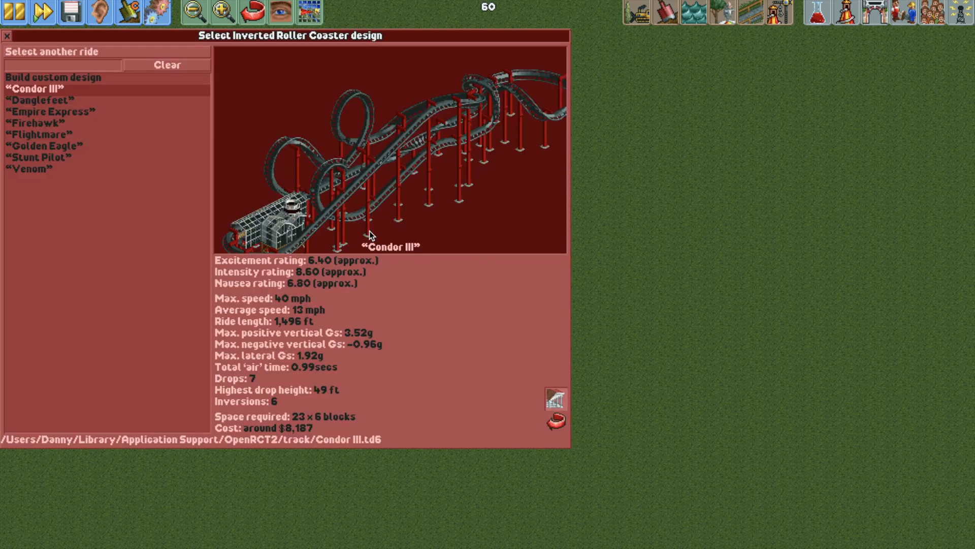
- Build a custom inverted coaster: station, vertical climb, over-the-top arch and vertical descent
{"action": "left_click", "coordinate": [51, 77]}
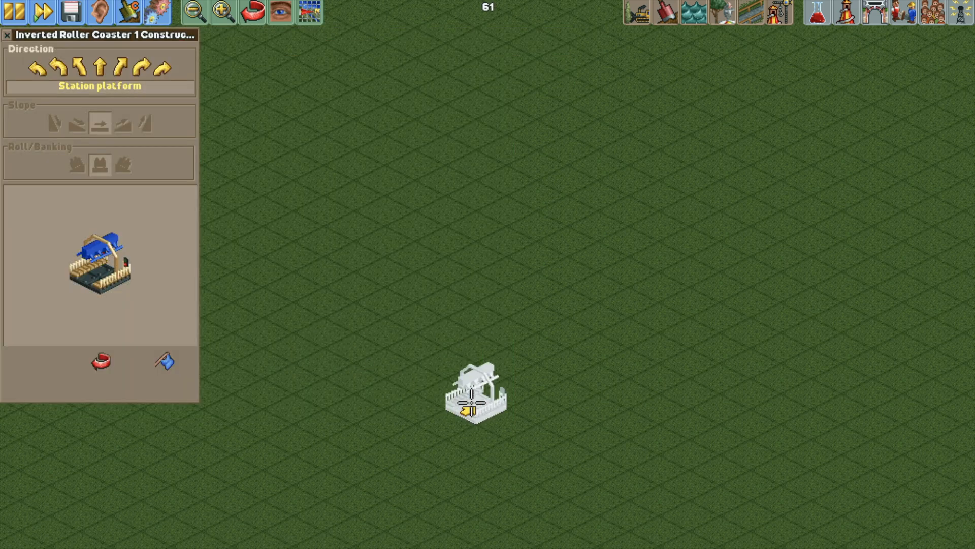
{"action": "left_click", "coordinate": [99, 66]}
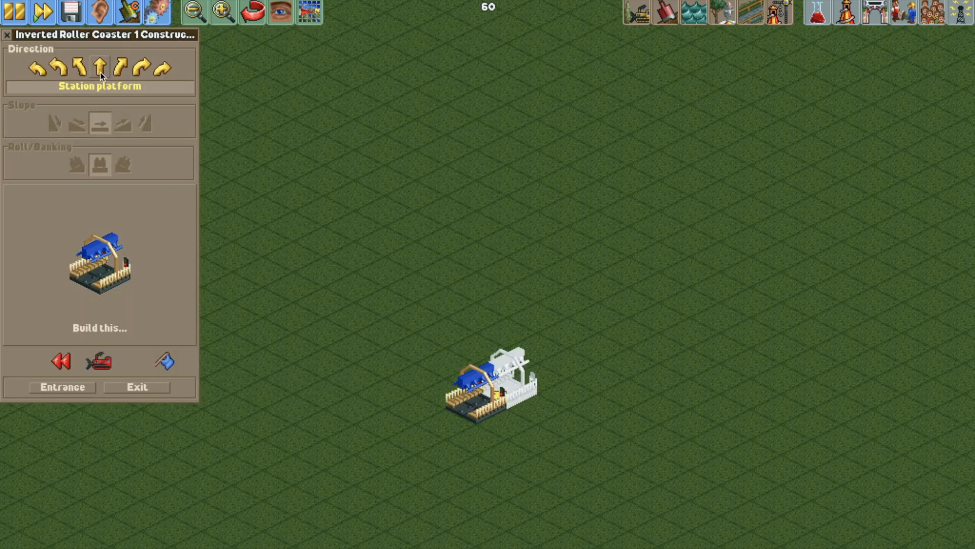
{"action": "left_click", "coordinate": [145, 122]}
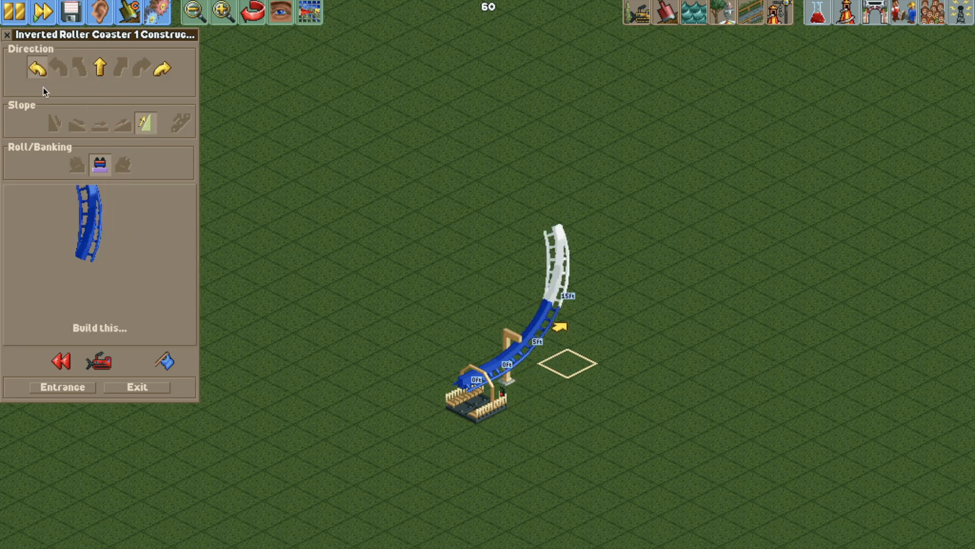
{"action": "left_click", "coordinate": [123, 122]}
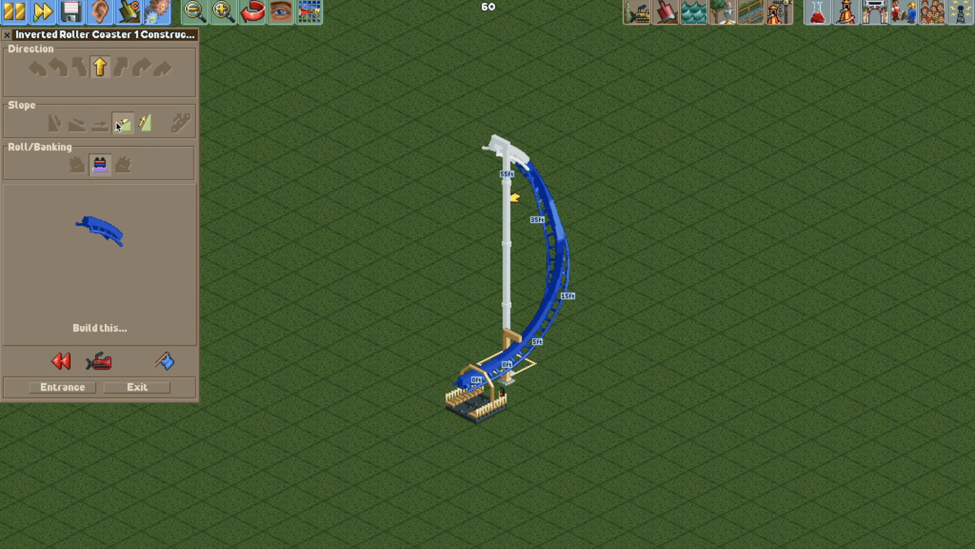
{"action": "left_click", "coordinate": [100, 121]}
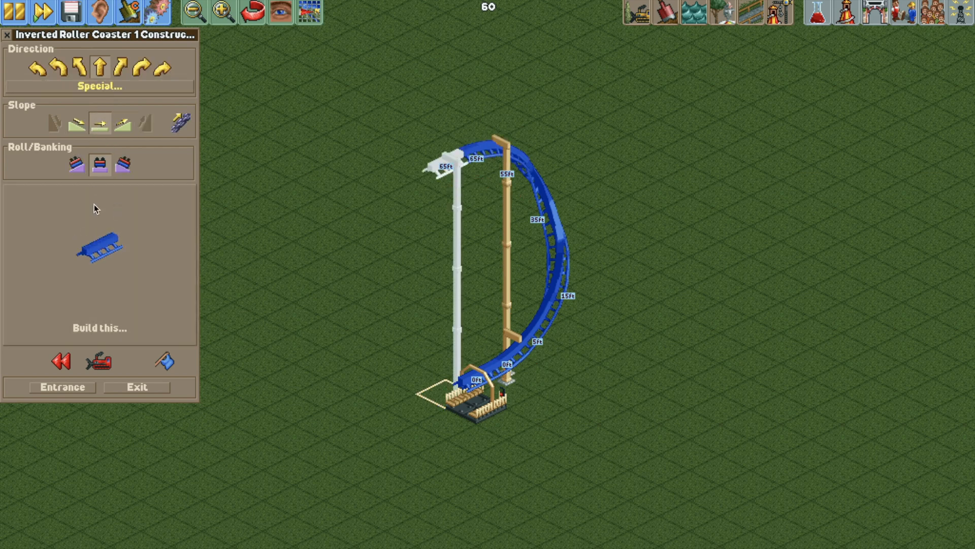
{"action": "left_click", "coordinate": [38, 67]}
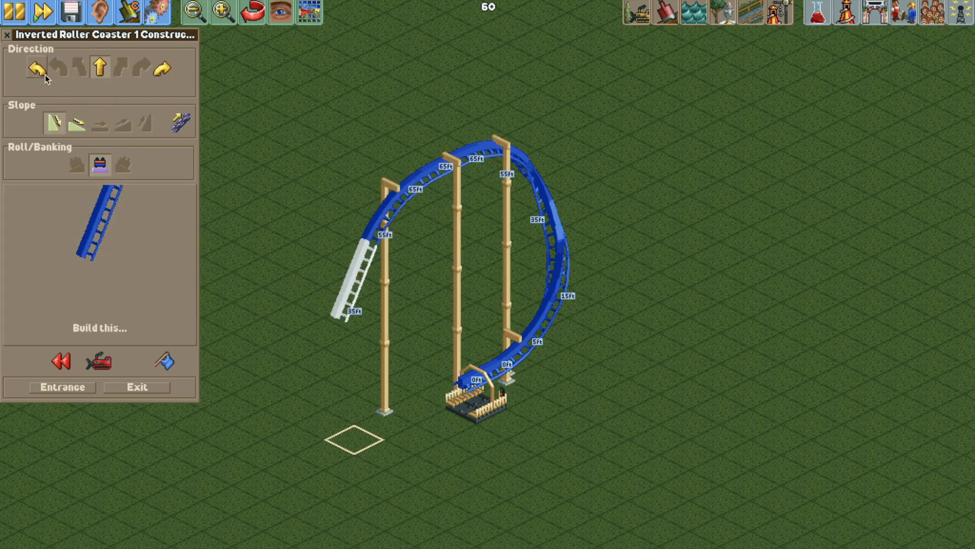
{"action": "left_click", "coordinate": [35, 69]}
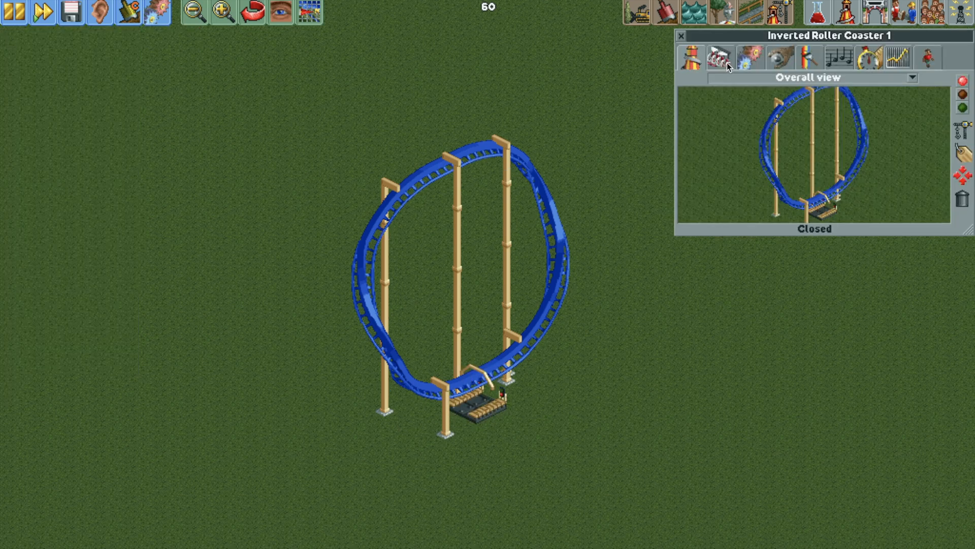
- Turn on the ride cheats Show vehicles from other track types and Disable vehicle limits
{"action": "left_click", "coordinate": [130, 12]}
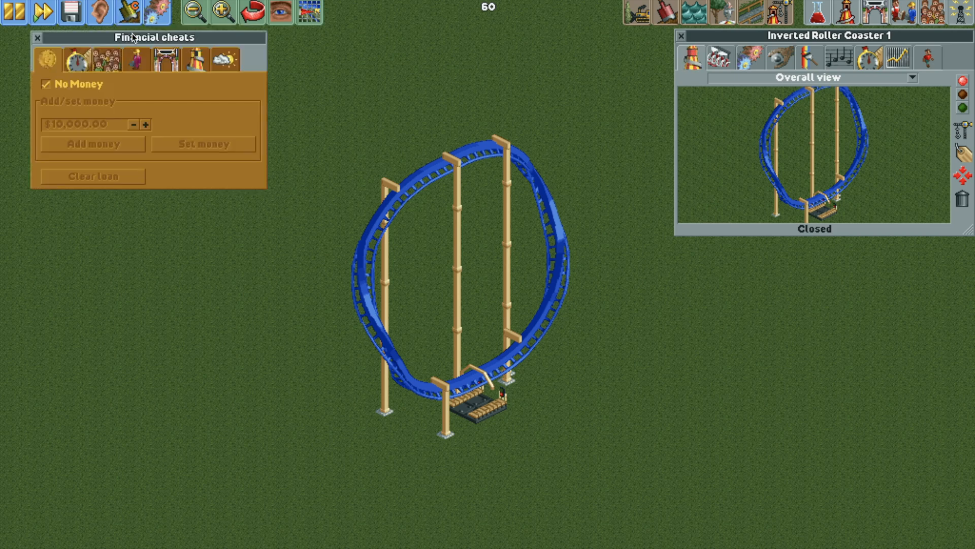
{"action": "left_click", "coordinate": [75, 59]}
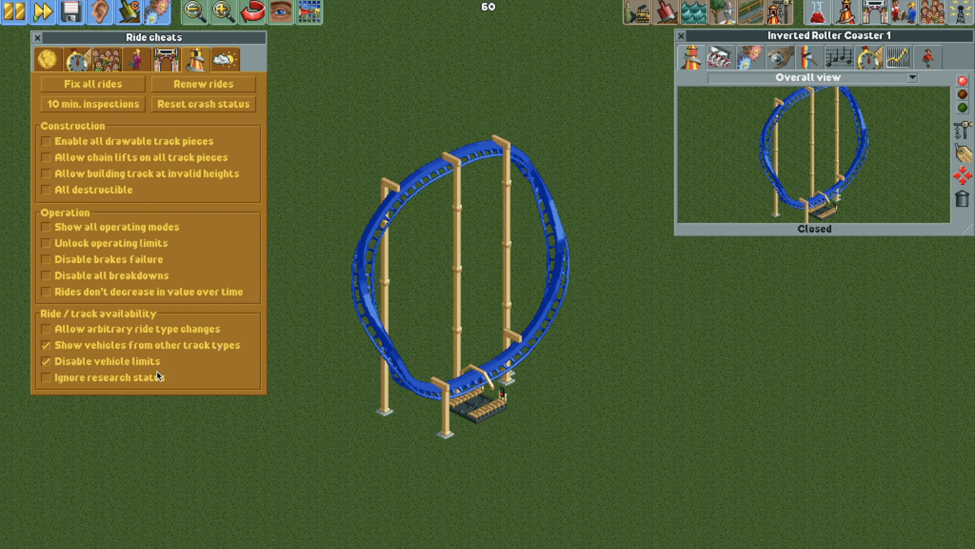
{"action": "left_click", "coordinate": [39, 38]}
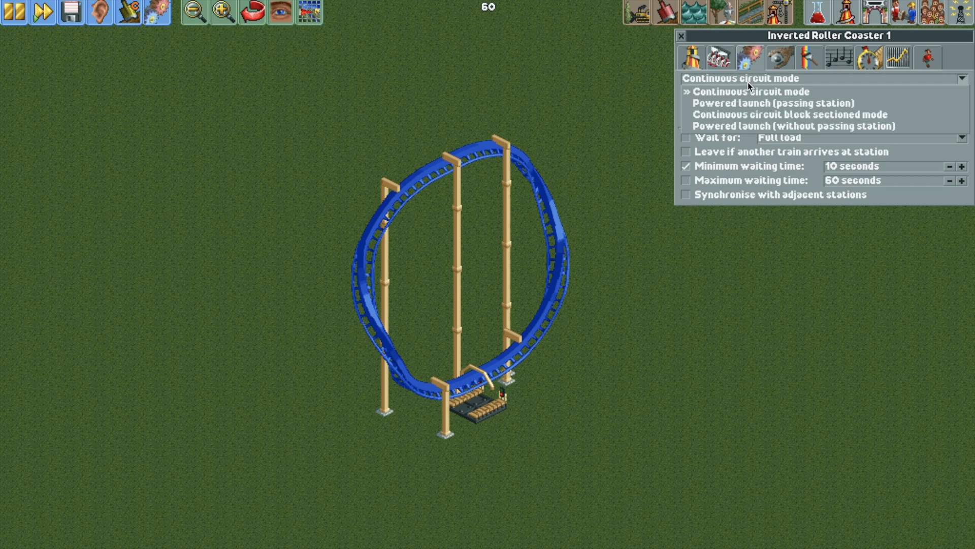
- Set Powered launch (passing station) at 24 mph with Minimum waiting time unticked
{"action": "left_click", "coordinate": [778, 102]}
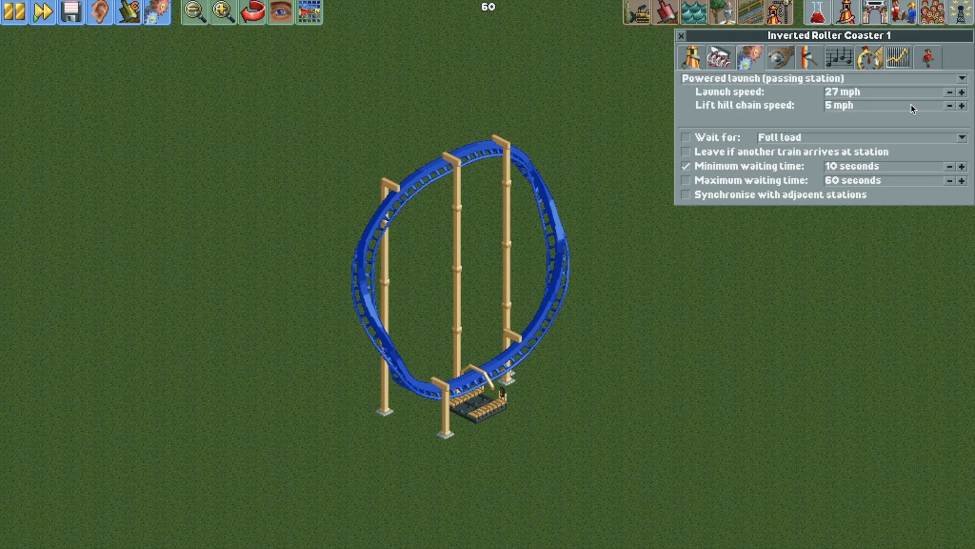
{"action": "left_click", "coordinate": [950, 91]}
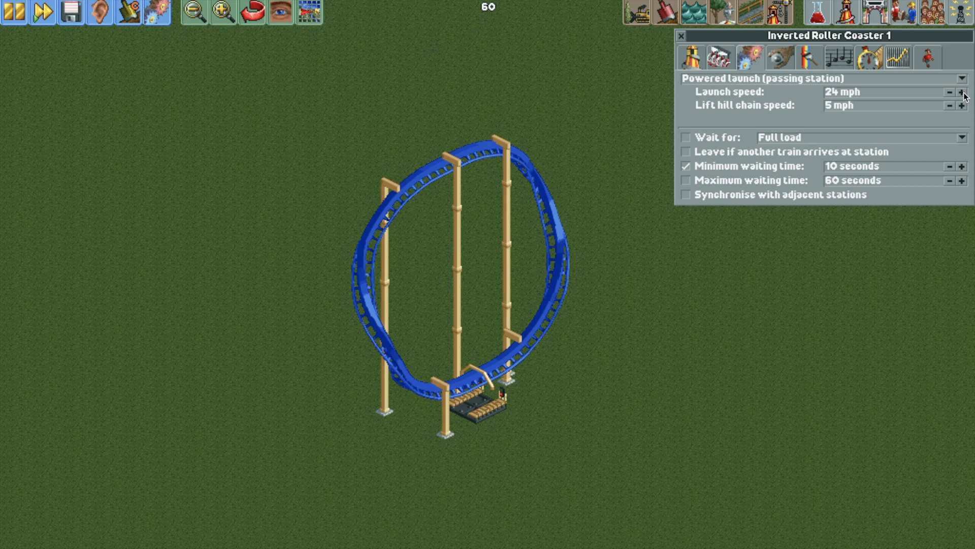
{"action": "left_click", "coordinate": [684, 166]}
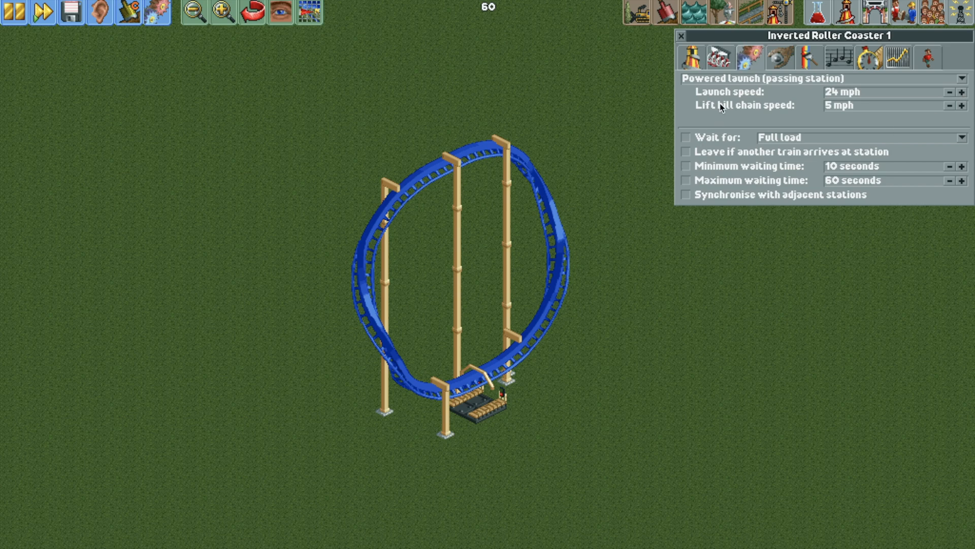
- Give the coaster one train of 21 Impulse Trains cars
{"action": "left_click", "coordinate": [719, 56]}
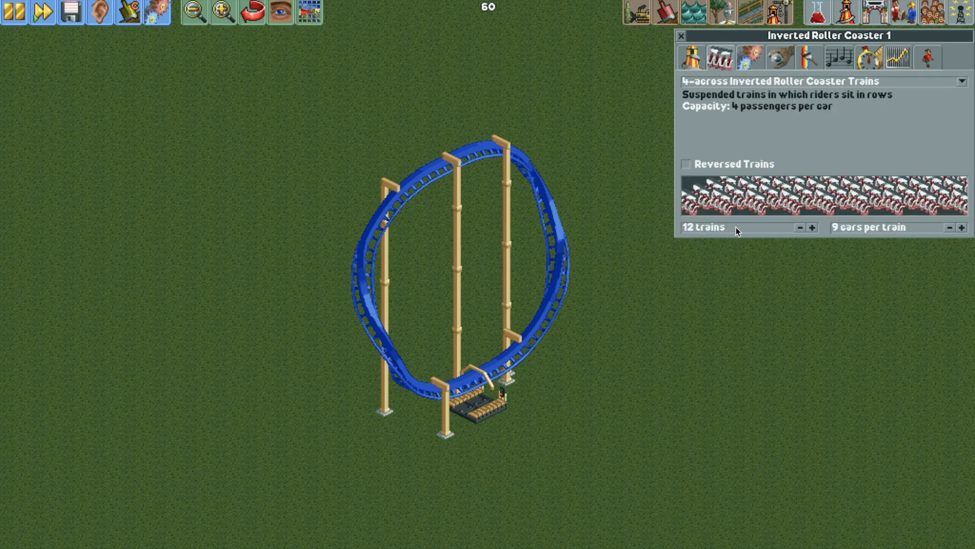
{"action": "left_click", "coordinate": [801, 228]}
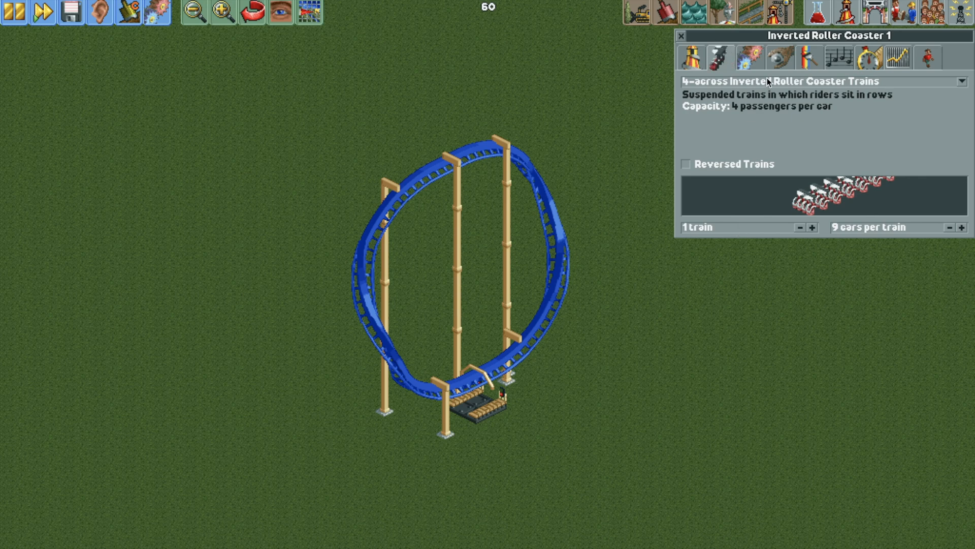
{"action": "left_click", "coordinate": [967, 81]}
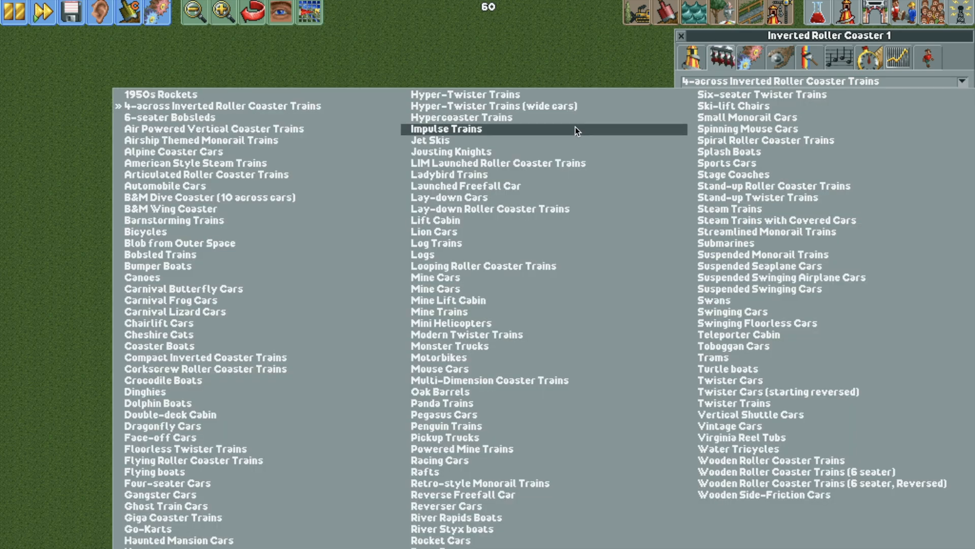
{"action": "left_click", "coordinate": [446, 128]}
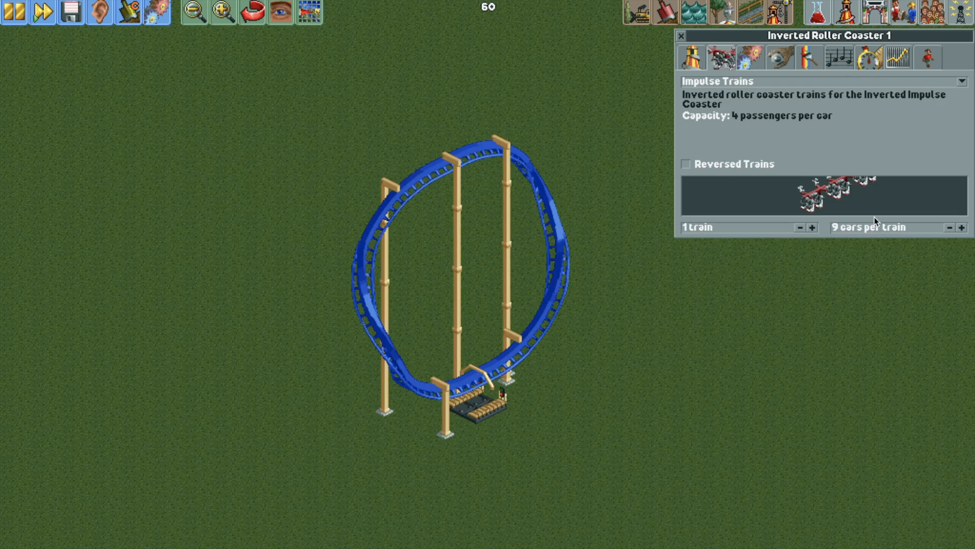
{"action": "left_click", "coordinate": [961, 227]}
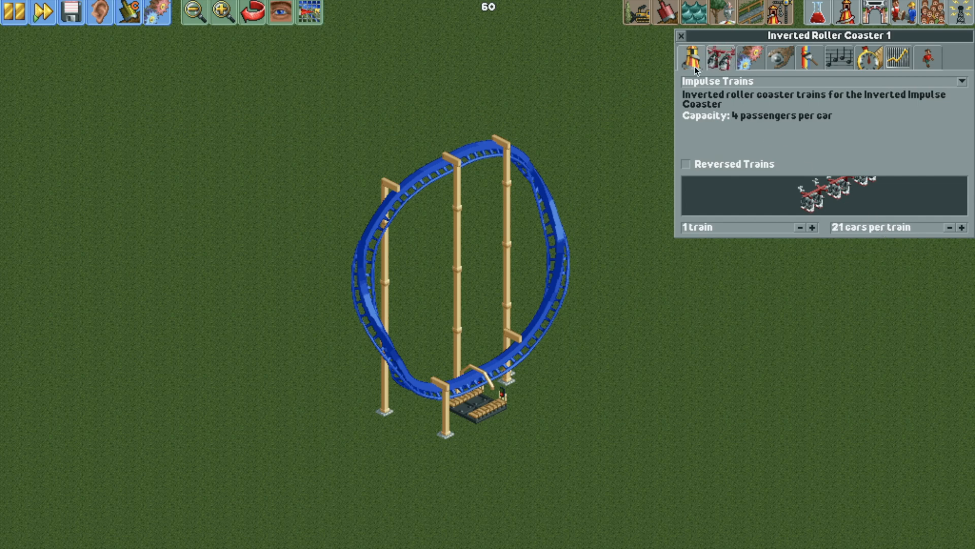
{"action": "left_click", "coordinate": [689, 55]}
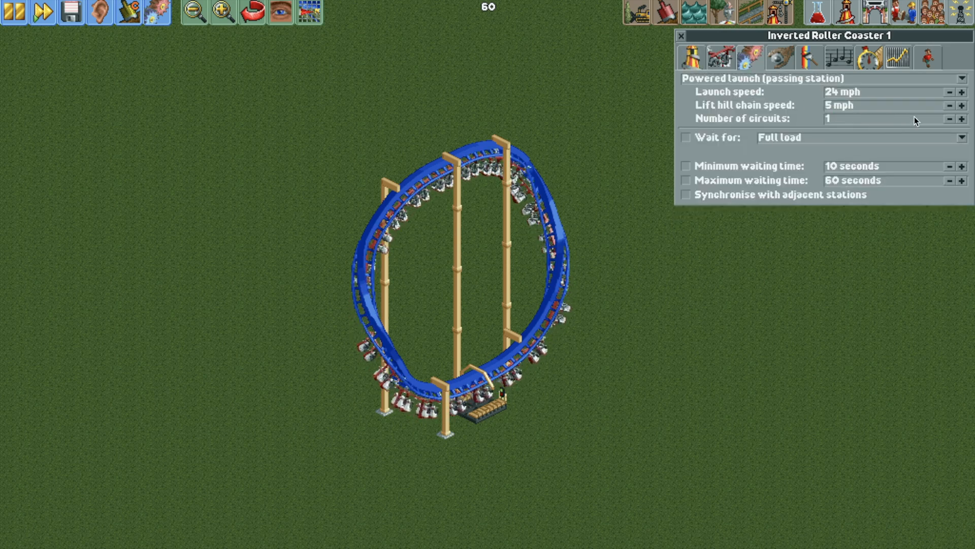
{"action": "left_click", "coordinate": [961, 118]}
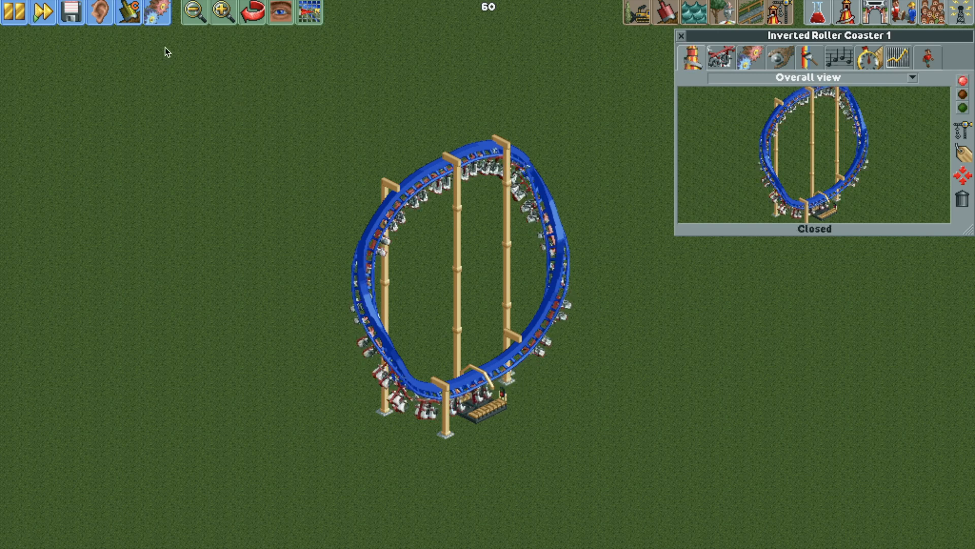
- Make track and supports invisible and bring up the extra park tools menu
{"action": "left_click", "coordinate": [280, 11]}
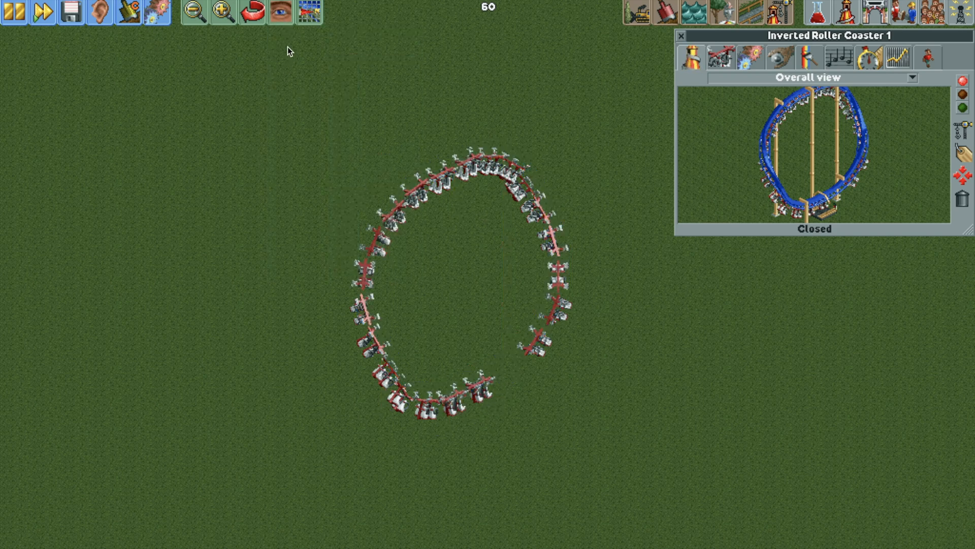
{"action": "mouse_move", "coordinate": [305, 14]}
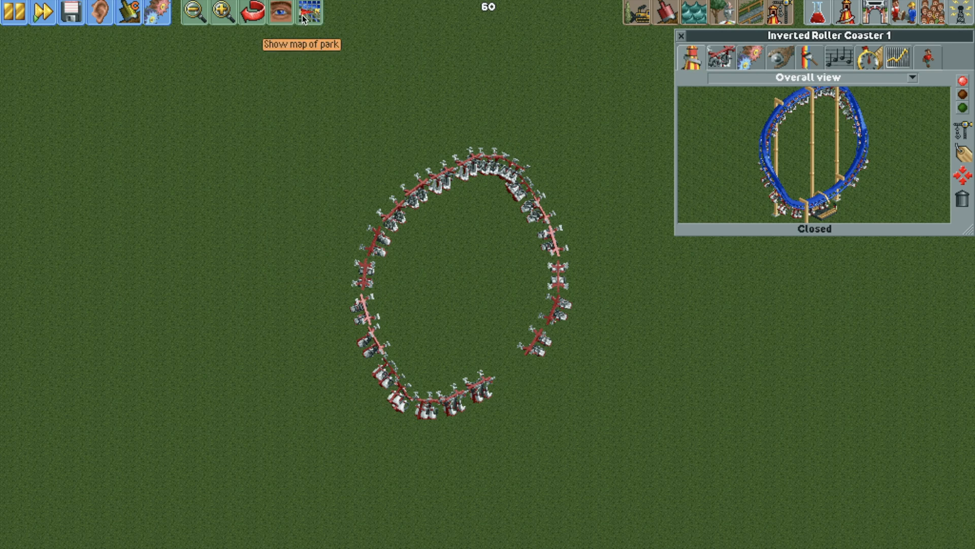
{"action": "left_click", "coordinate": [308, 11]}
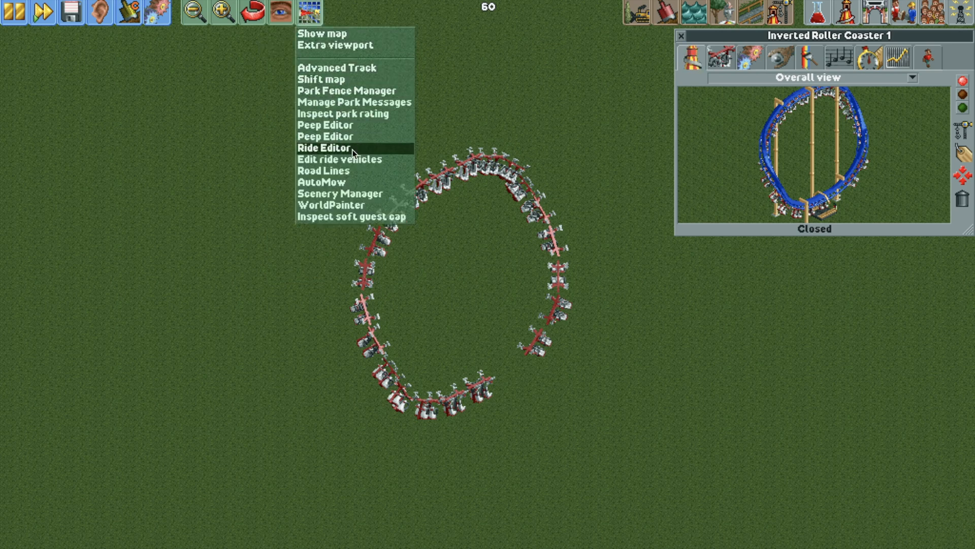
- In the Ride vehicle editor, make Inverted Roller Coaster 1's first car Suspended Swinging Airplane Cars
{"action": "left_click", "coordinate": [338, 159]}
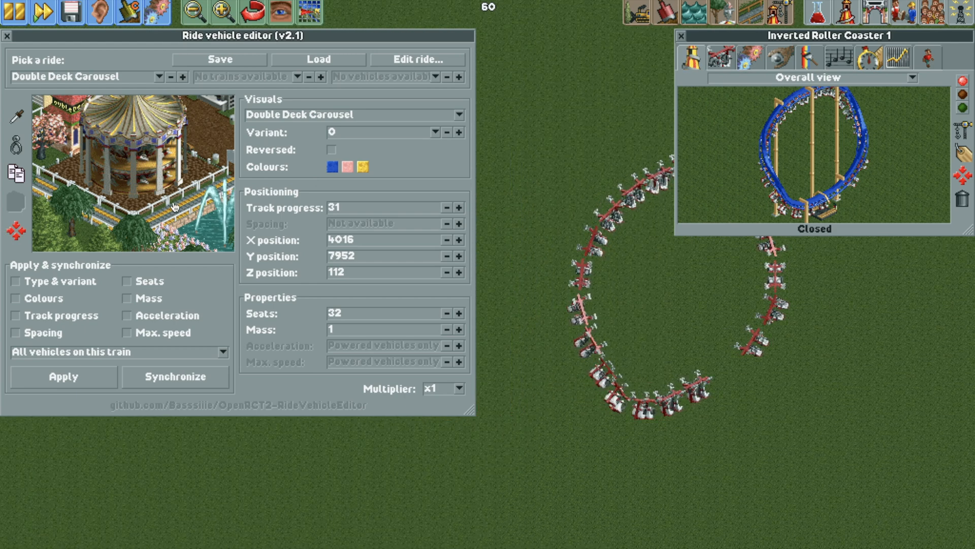
{"action": "left_click", "coordinate": [681, 36]}
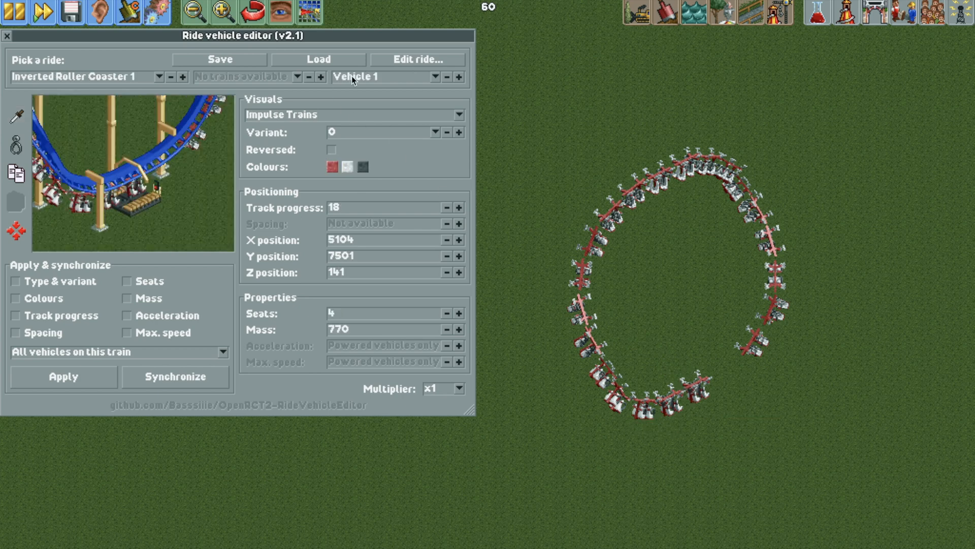
{"action": "mouse_move", "coordinate": [328, 119]}
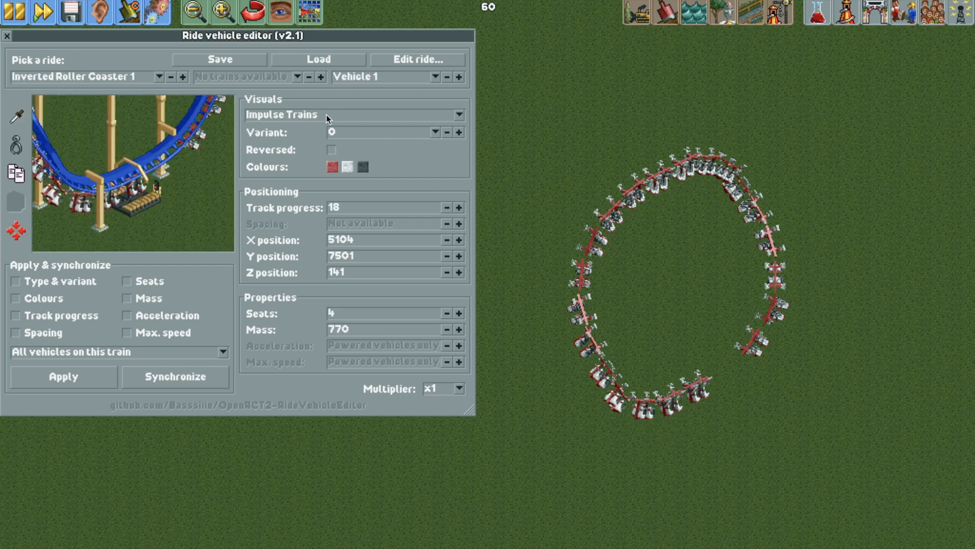
{"action": "left_click", "coordinate": [348, 114]}
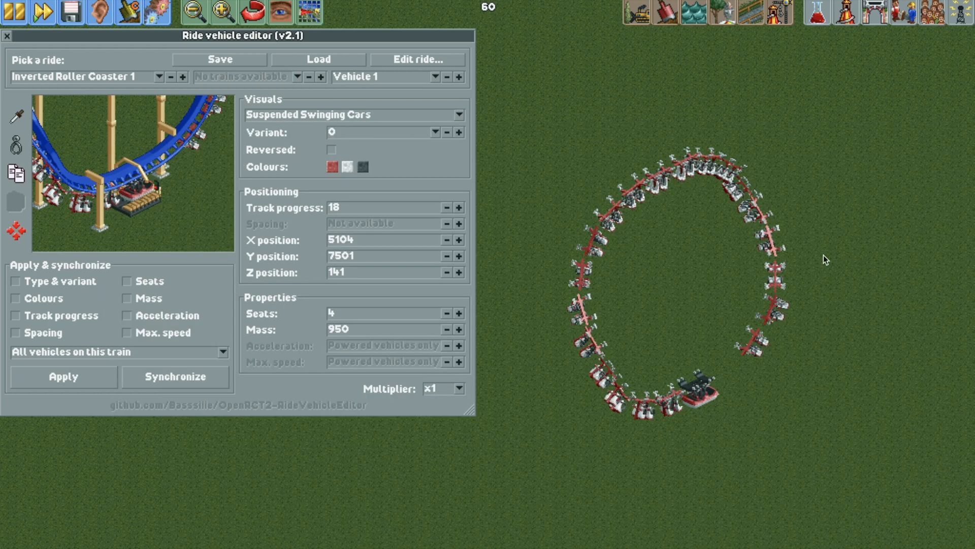
{"action": "left_click", "coordinate": [351, 114]}
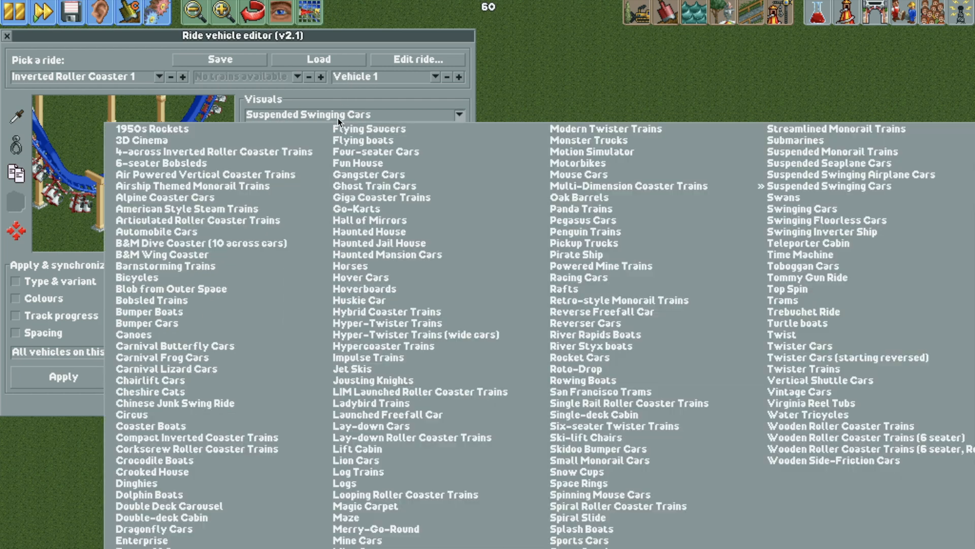
{"action": "left_click", "coordinate": [850, 174]}
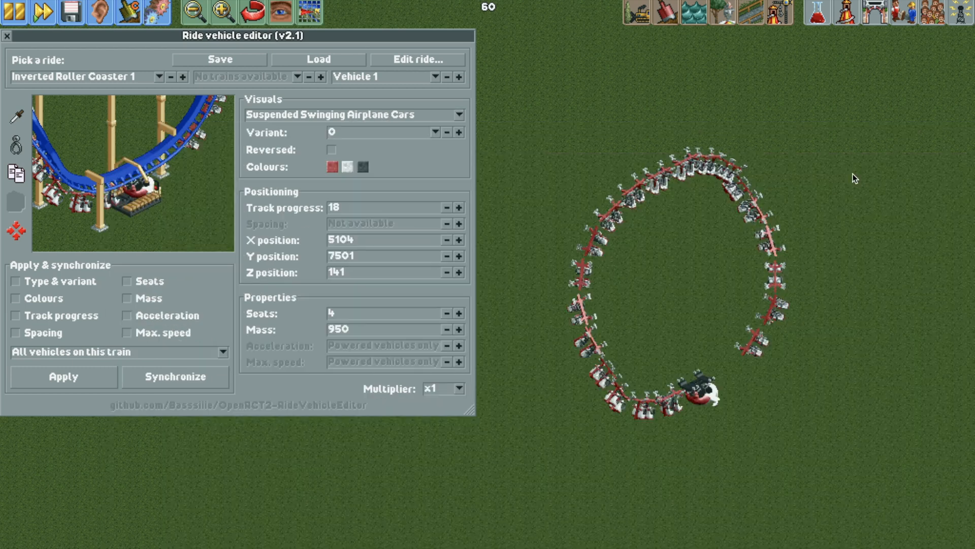
{"action": "mouse_move", "coordinate": [357, 186]}
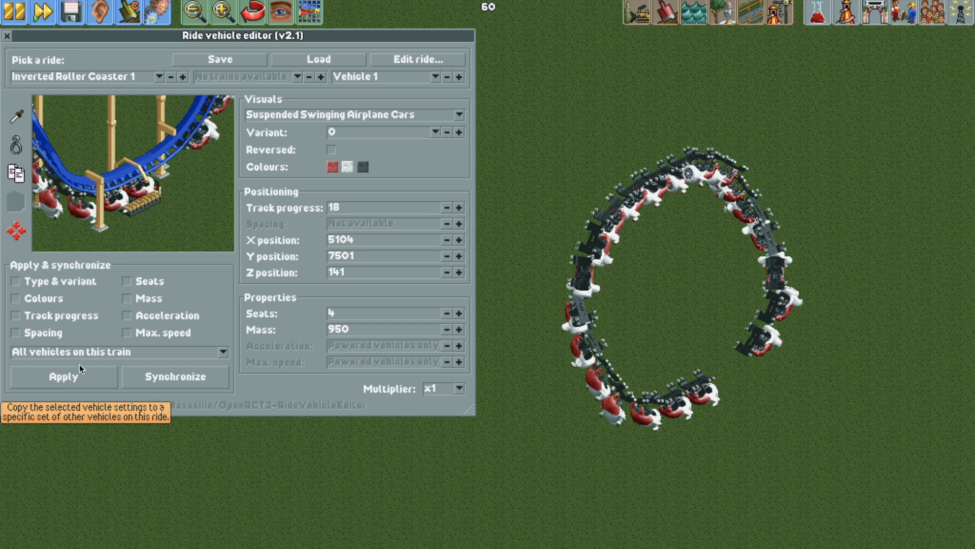
- Change vehicle 2 to Cheshire Cats, step through later vehicles, then close the editor
{"action": "left_click", "coordinate": [459, 77]}
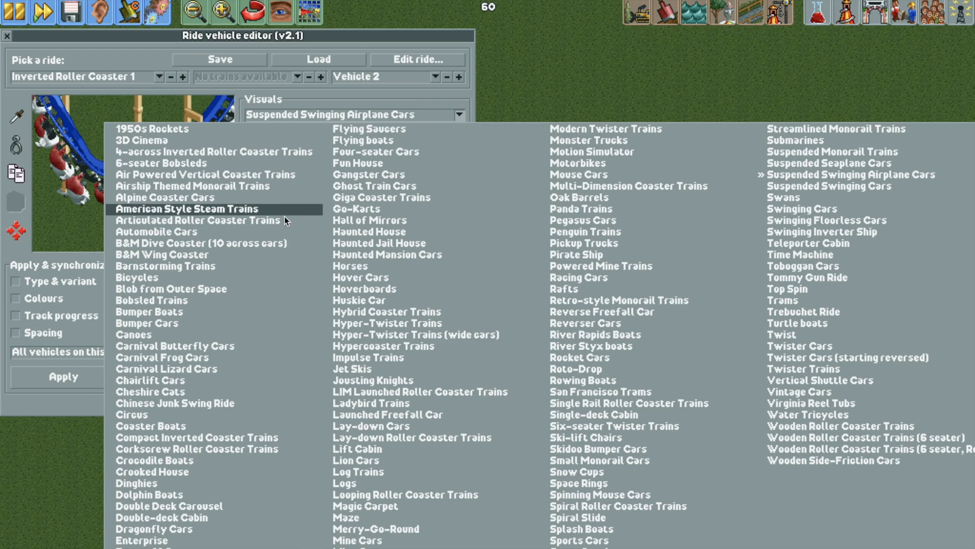
{"action": "left_click", "coordinate": [149, 391]}
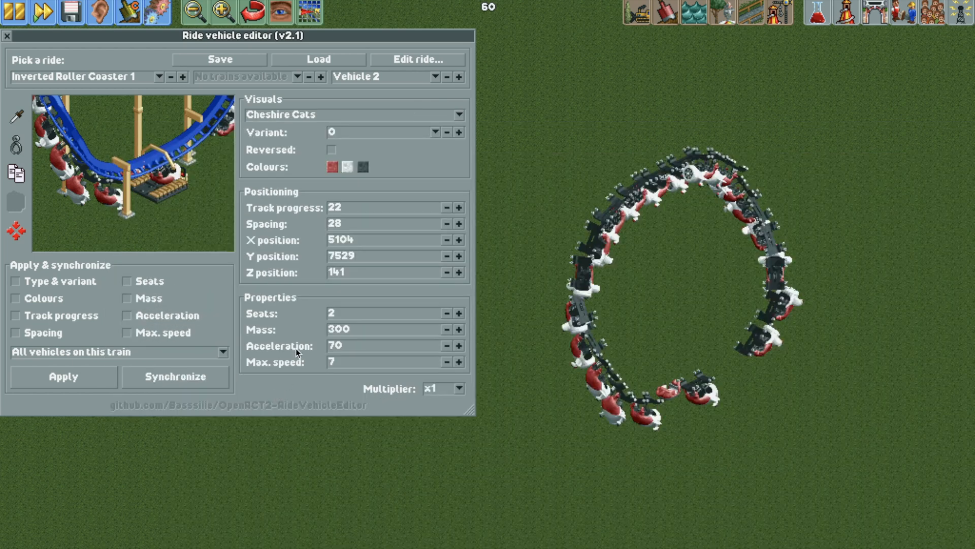
{"action": "left_click", "coordinate": [459, 132]}
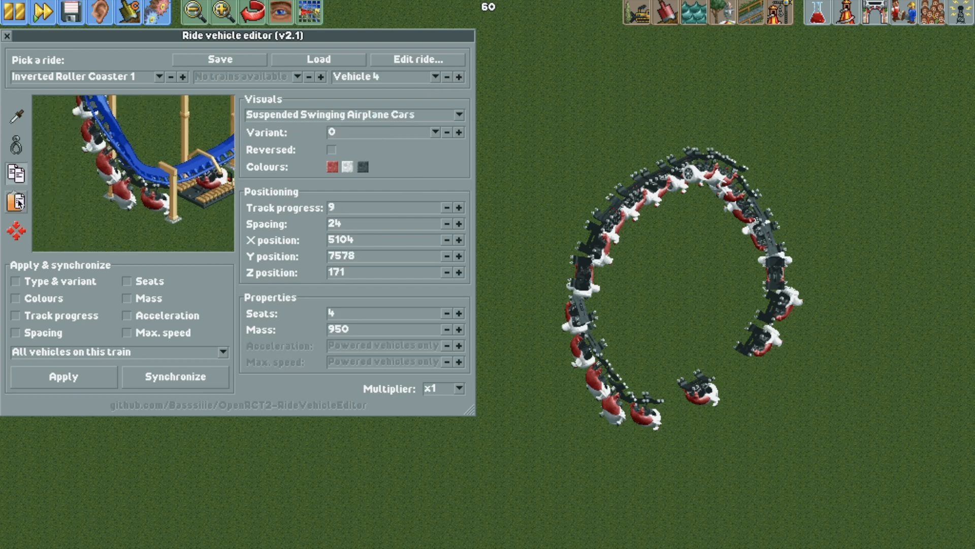
{"action": "left_click", "coordinate": [459, 77]}
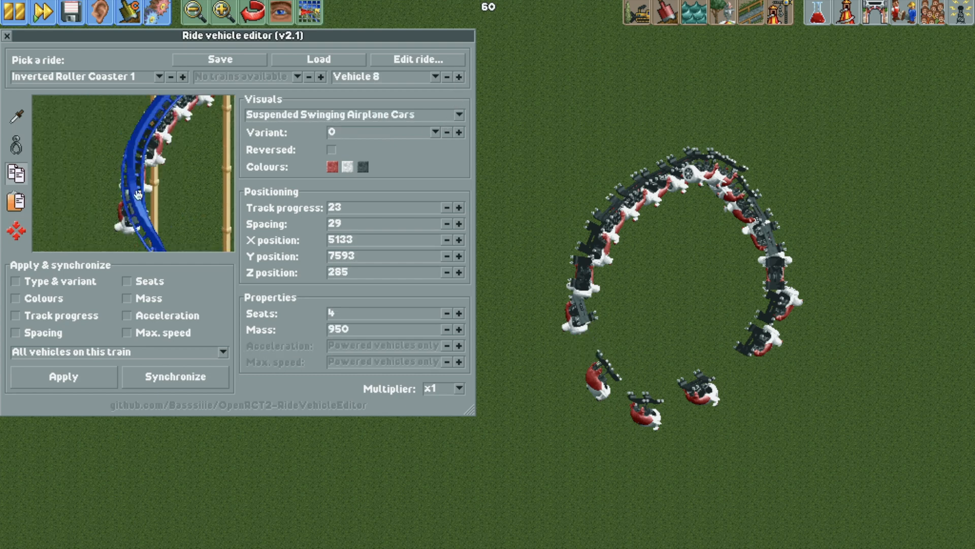
{"action": "left_click", "coordinate": [459, 77]}
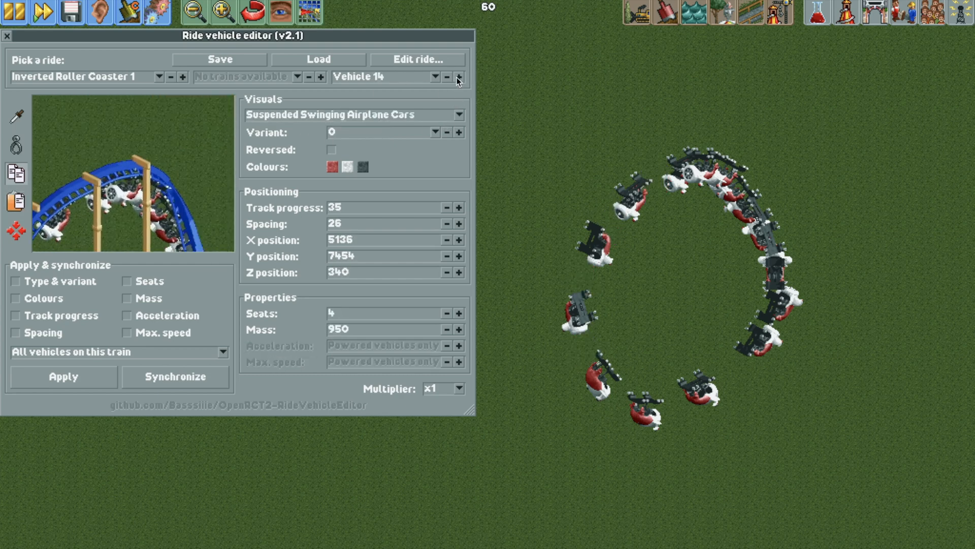
{"action": "left_click", "coordinate": [458, 77]}
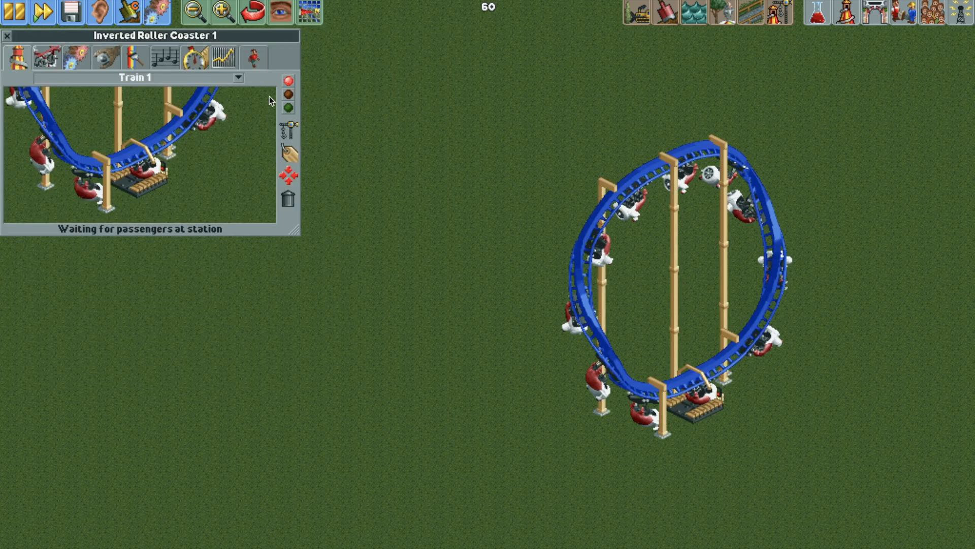
- Set the track's main and additional colours to the invisible swatch
{"action": "left_click", "coordinate": [288, 107]}
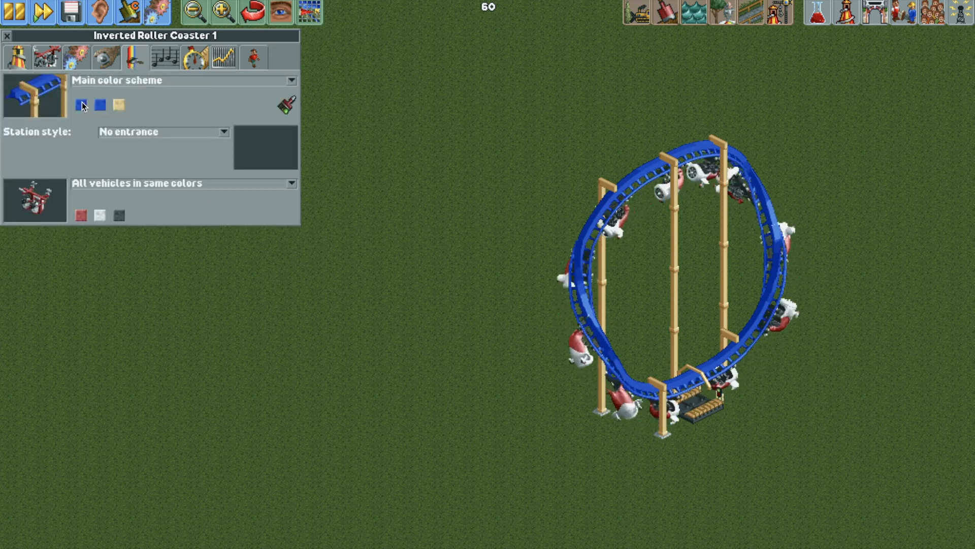
{"action": "left_click", "coordinate": [100, 105]}
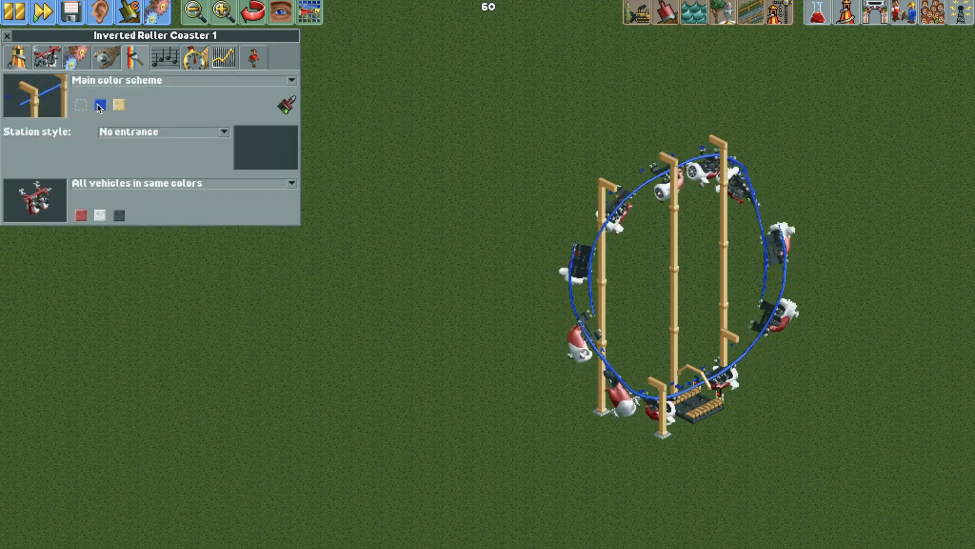
{"action": "left_click", "coordinate": [118, 105]}
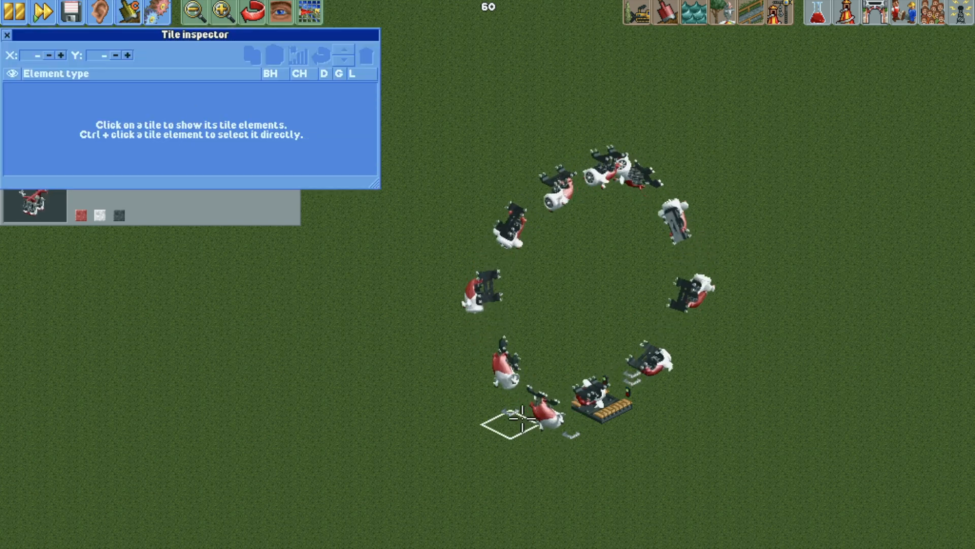
- Inspect the ground tile beside the coaster station
{"action": "left_click", "coordinate": [516, 414]}
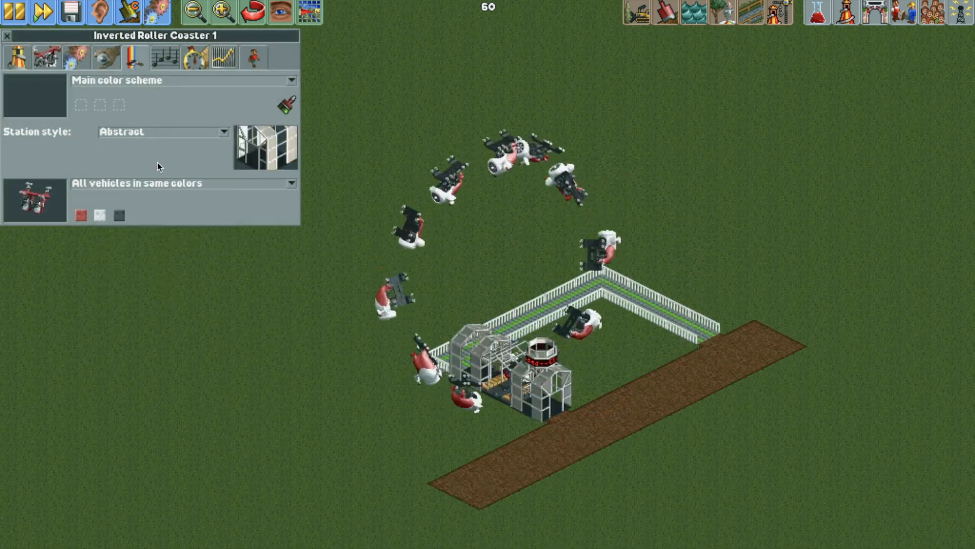
- Use the tile inspector to make the ride exit and entrance elements usable
{"action": "left_click", "coordinate": [130, 12]}
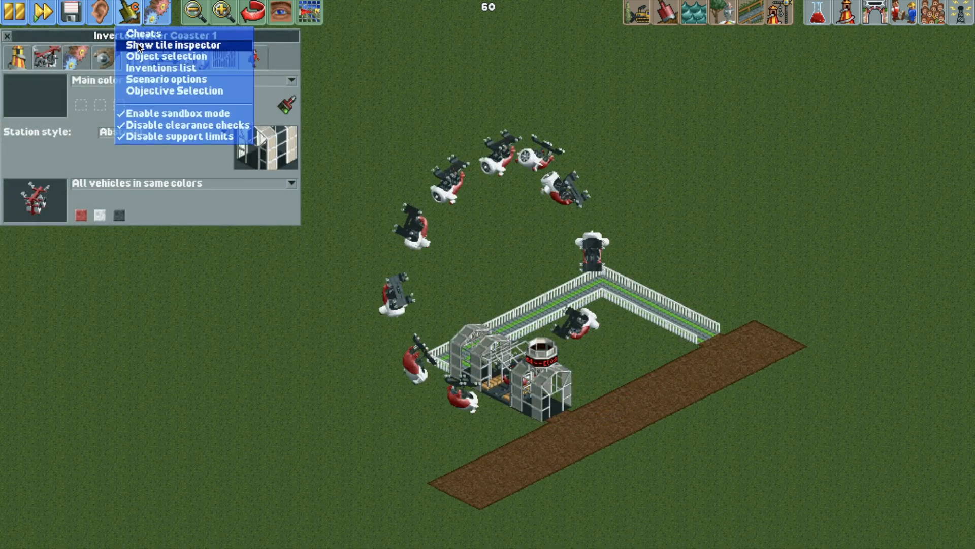
{"action": "left_click", "coordinate": [176, 45]}
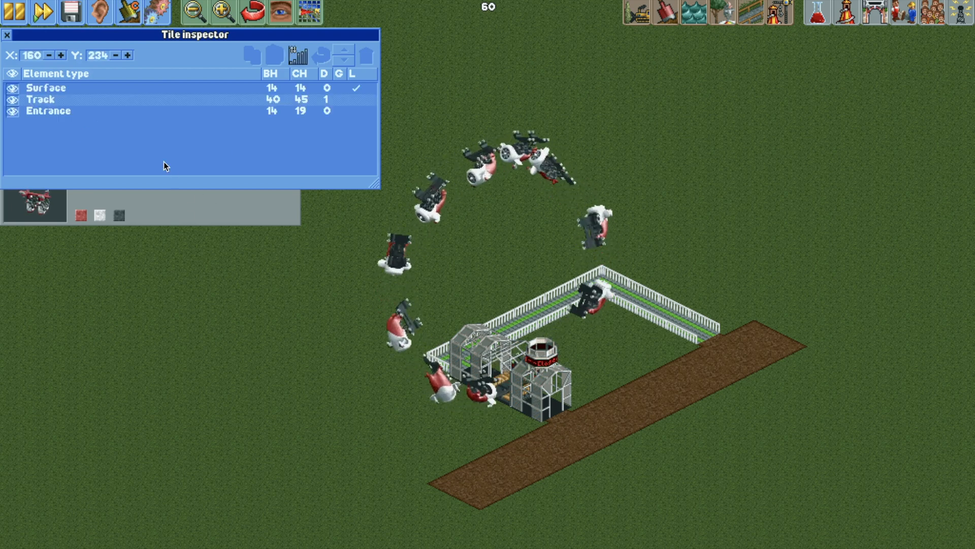
{"action": "left_click", "coordinate": [47, 111]}
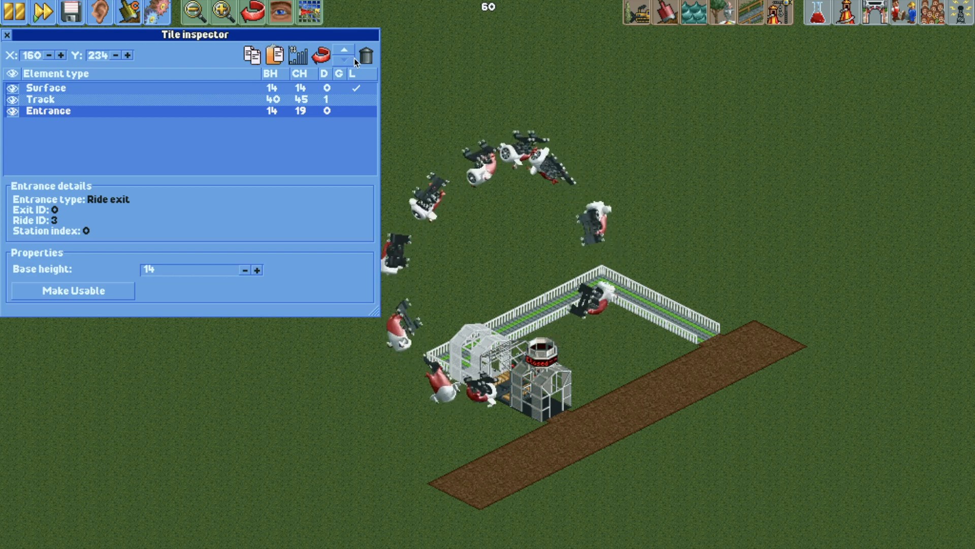
{"action": "left_click", "coordinate": [343, 49]}
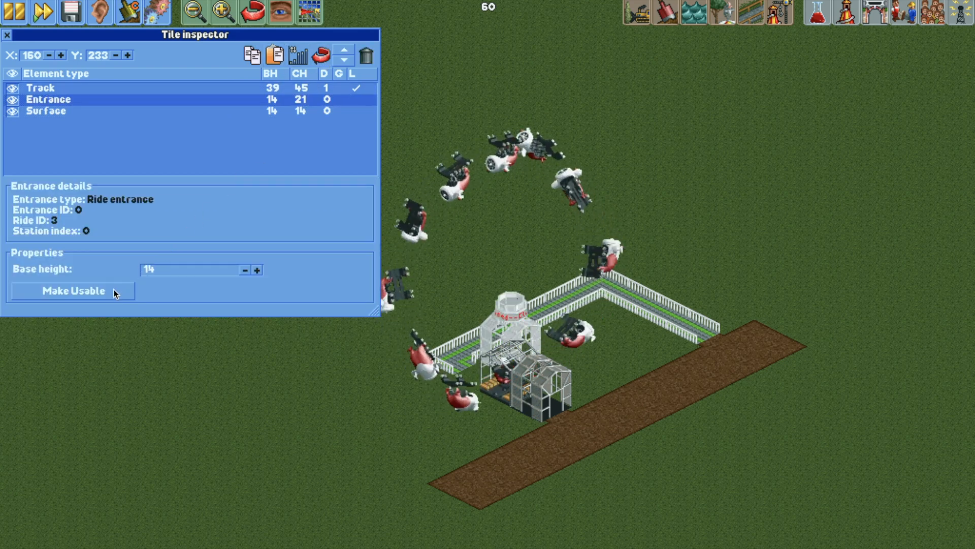
{"action": "left_click", "coordinate": [7, 34]}
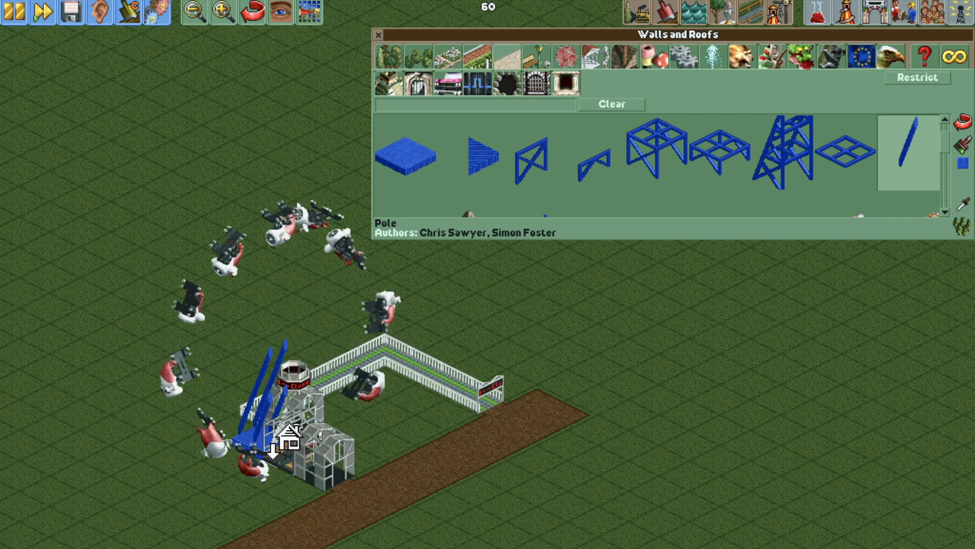
- Place another blue pole on the station tile
{"action": "left_click", "coordinate": [405, 156]}
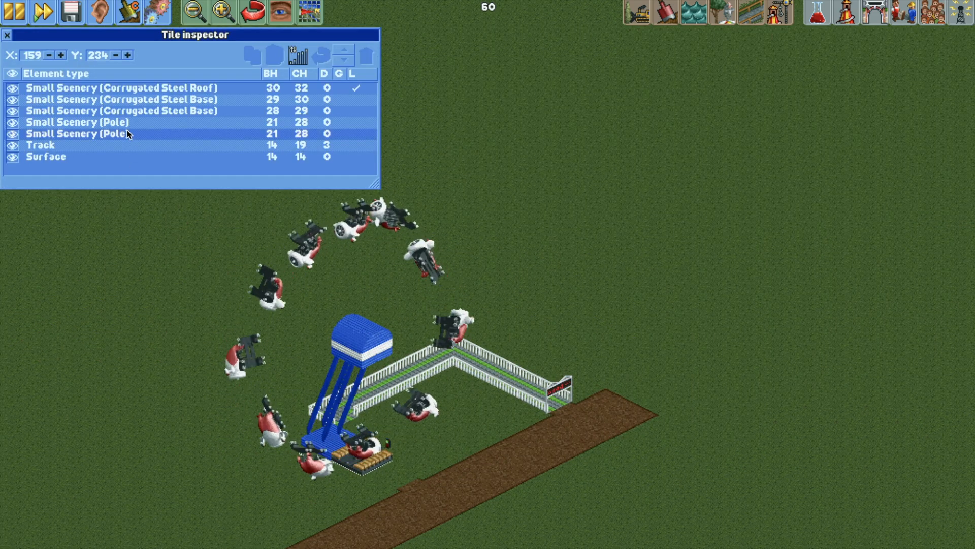
- Make the station Track element under the tower invisible in the tile inspector
{"action": "left_click", "coordinate": [42, 145]}
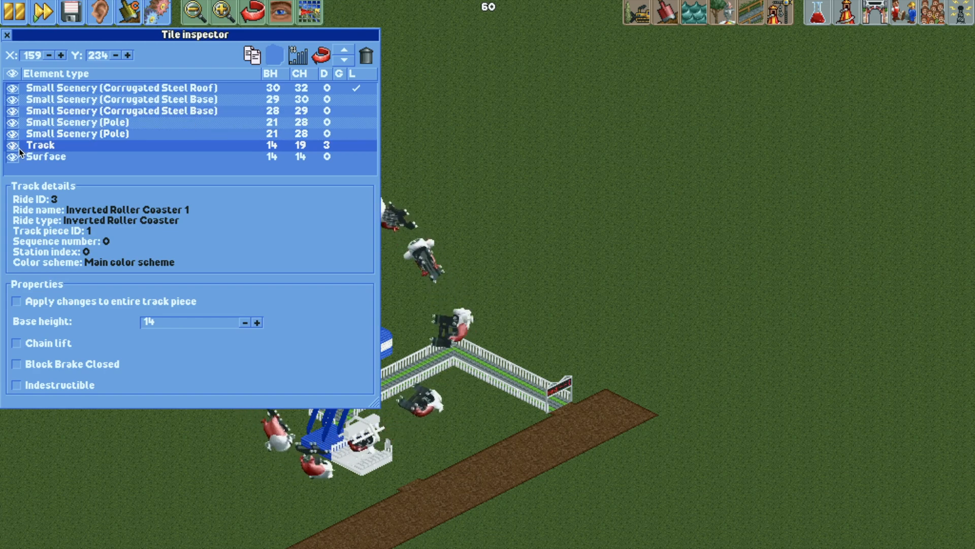
{"action": "left_click", "coordinate": [6, 34]}
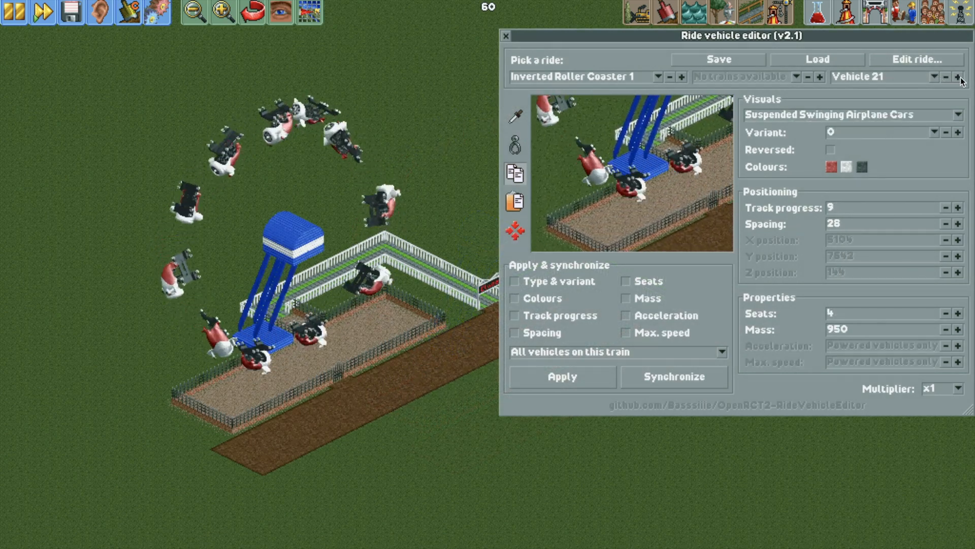
- Step through the train, switching vehicles including 3 and 15 to Suspended Swinging Cars
{"action": "left_click", "coordinate": [955, 115]}
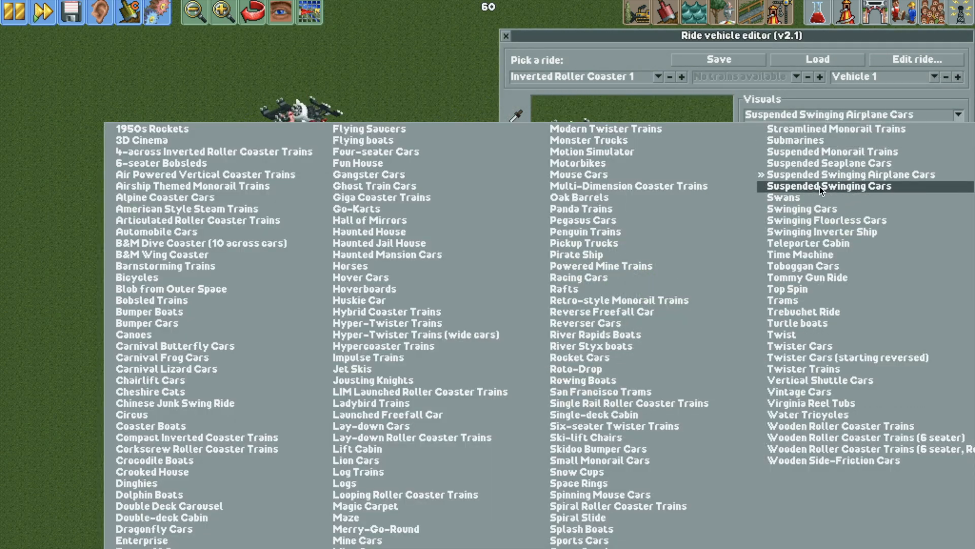
{"action": "left_click", "coordinate": [828, 185]}
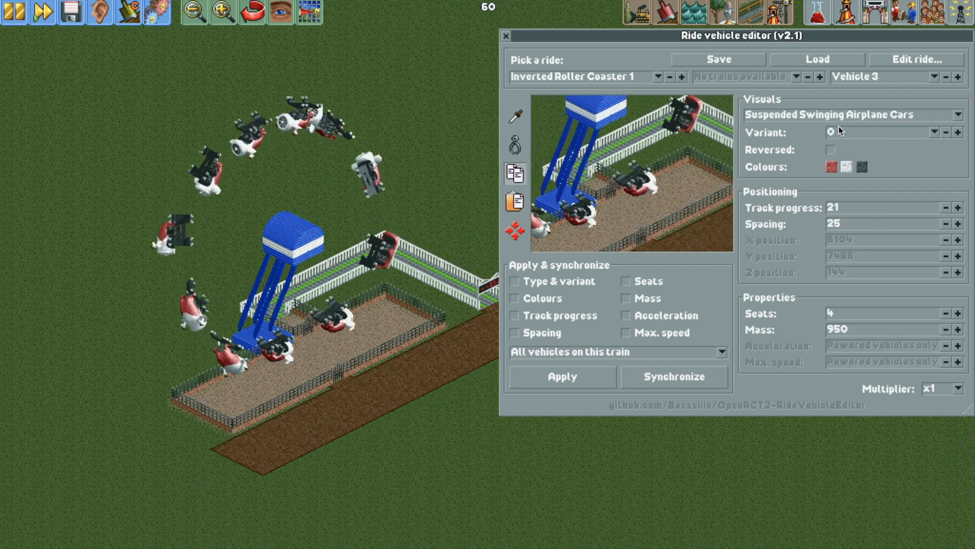
{"action": "left_click", "coordinate": [960, 114]}
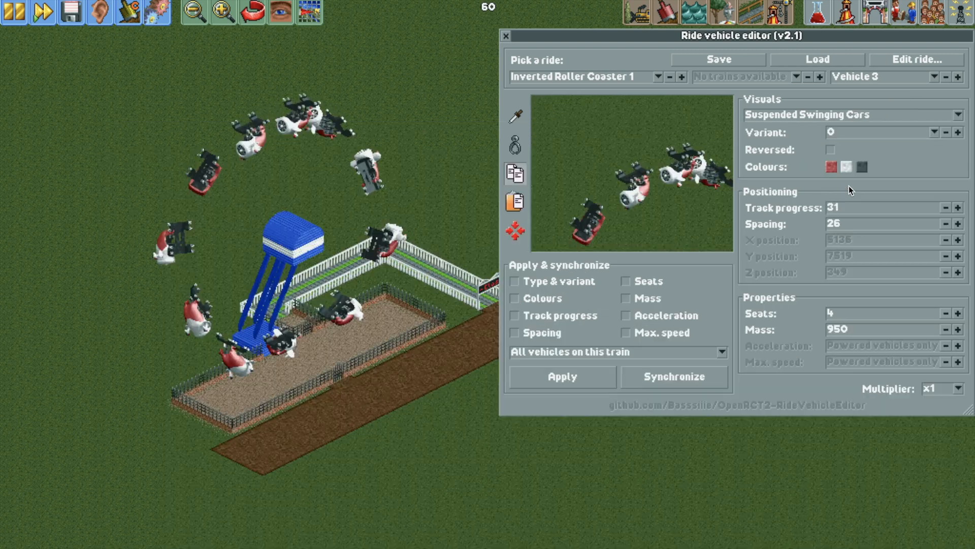
{"action": "left_click", "coordinate": [958, 114]}
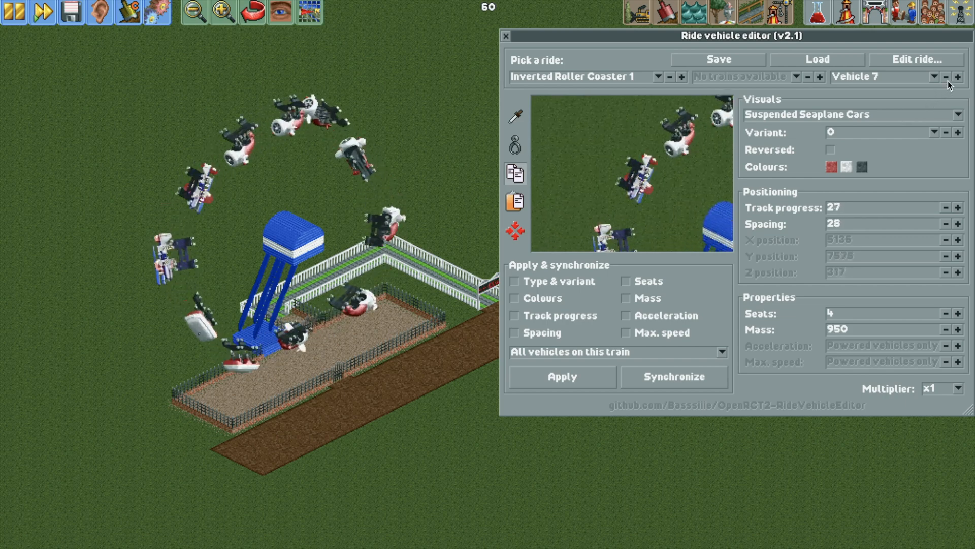
{"action": "left_click", "coordinate": [852, 113]}
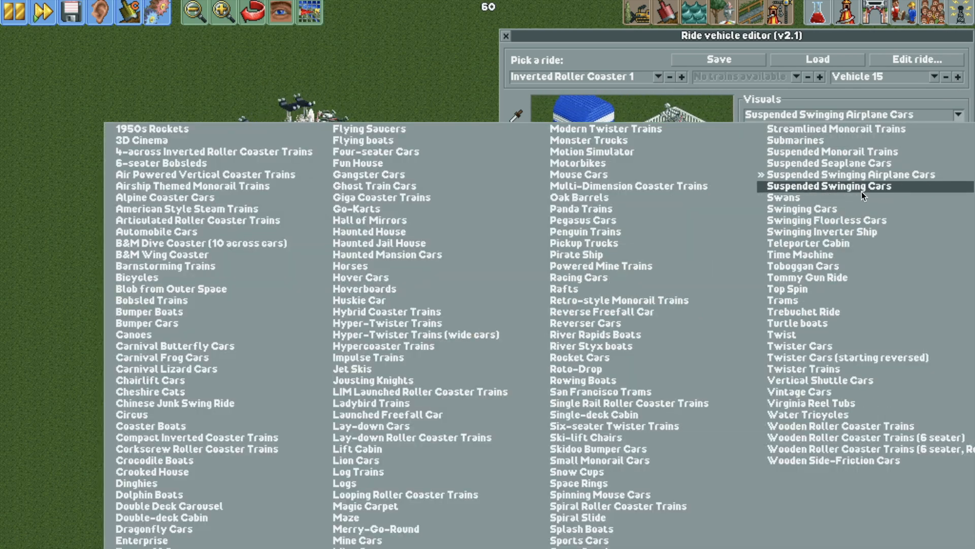
{"action": "left_click", "coordinate": [828, 186]}
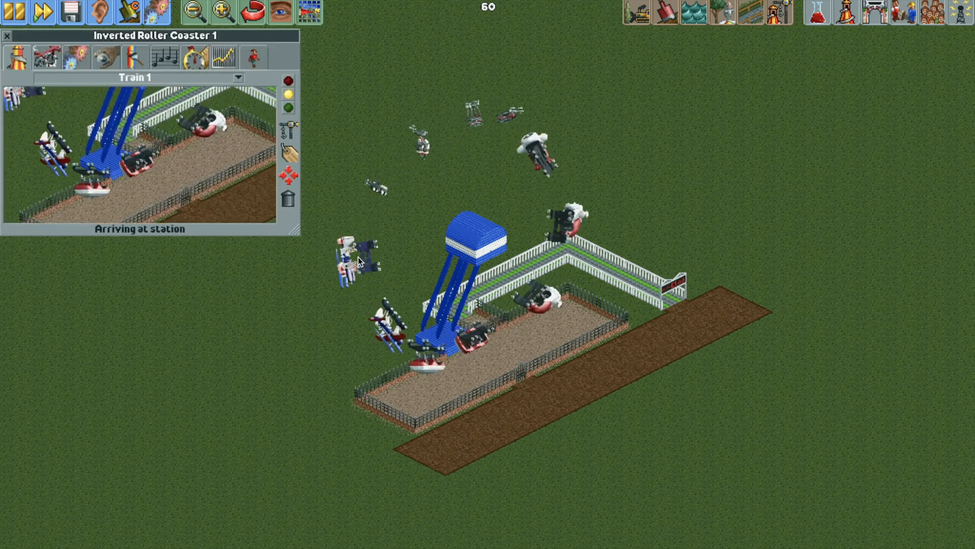
- Check the ratings: excitement 6.10, intensity 6.64, nausea 5.35, all High
{"action": "left_click", "coordinate": [222, 57]}
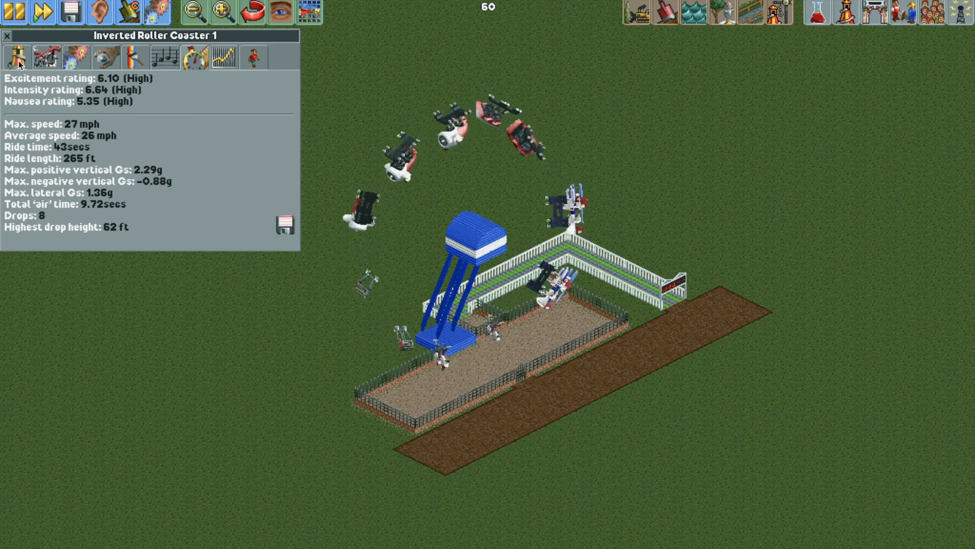
{"action": "left_click", "coordinate": [16, 57]}
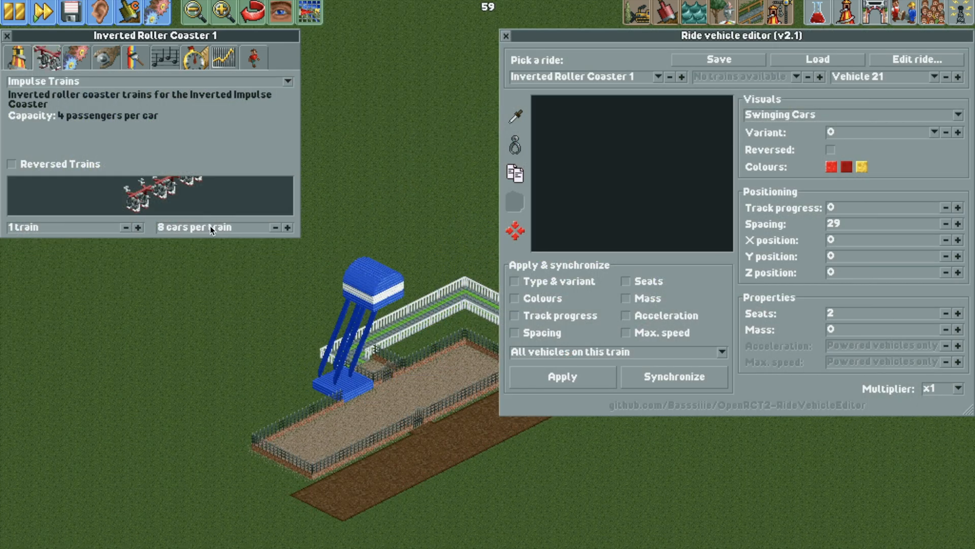
- Cut the Impulse Train to two cars, then raise it to three
{"action": "left_click", "coordinate": [273, 227]}
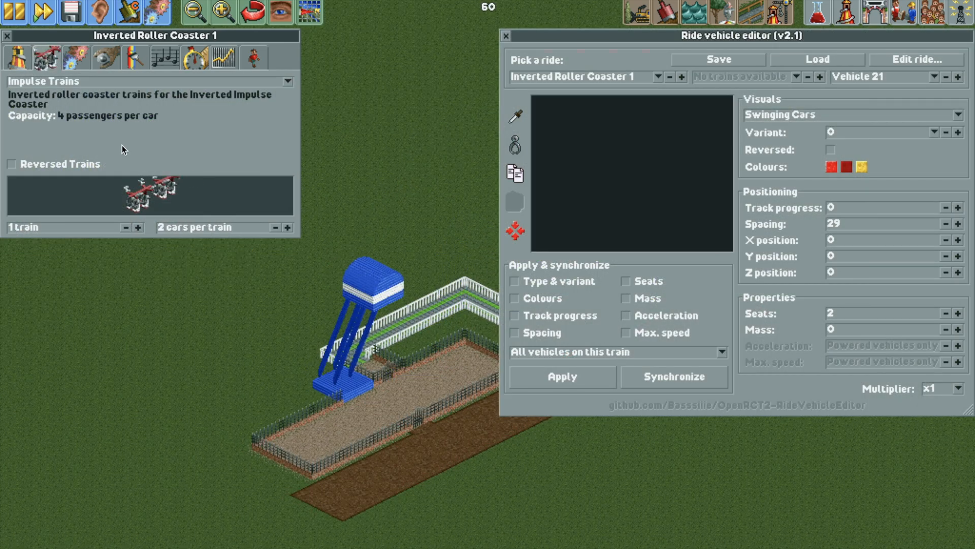
{"action": "left_click", "coordinate": [286, 227]}
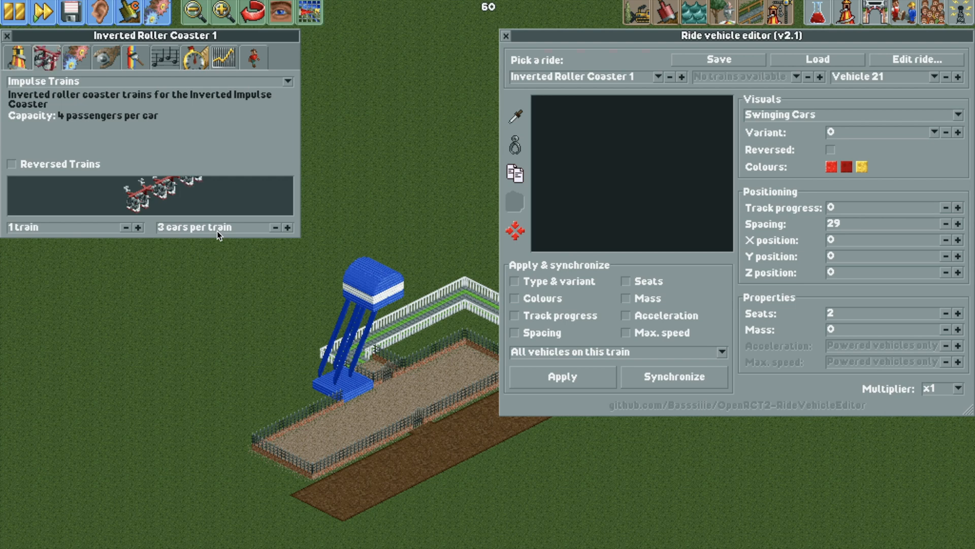
{"action": "left_click", "coordinate": [286, 227]}
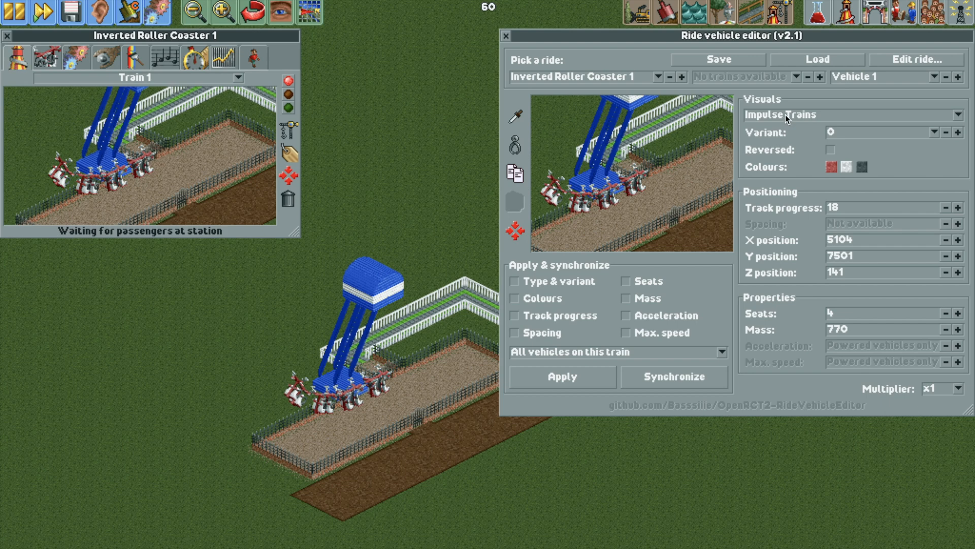
- Change the vehicle type to Suspended Swinging Cars
{"action": "left_click", "coordinate": [845, 115]}
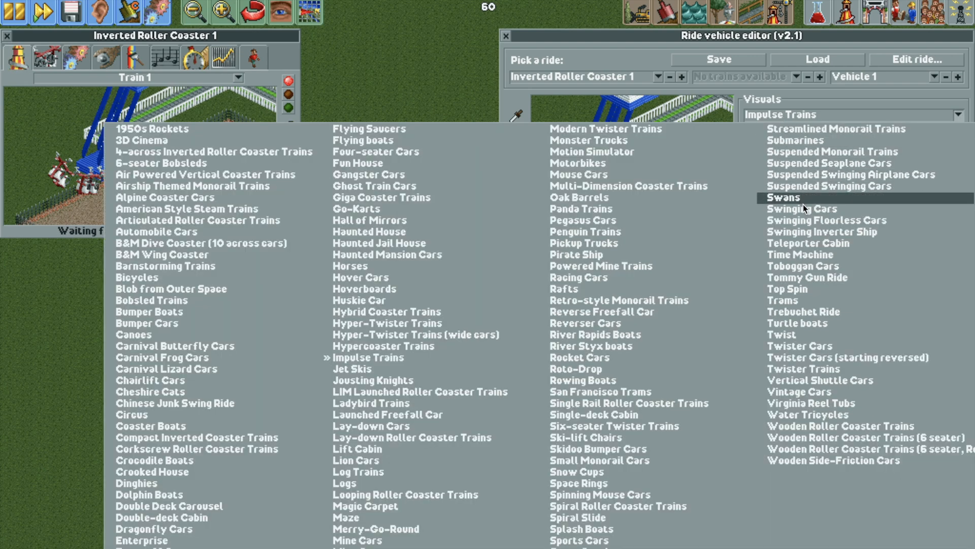
{"action": "mouse_move", "coordinate": [817, 208]}
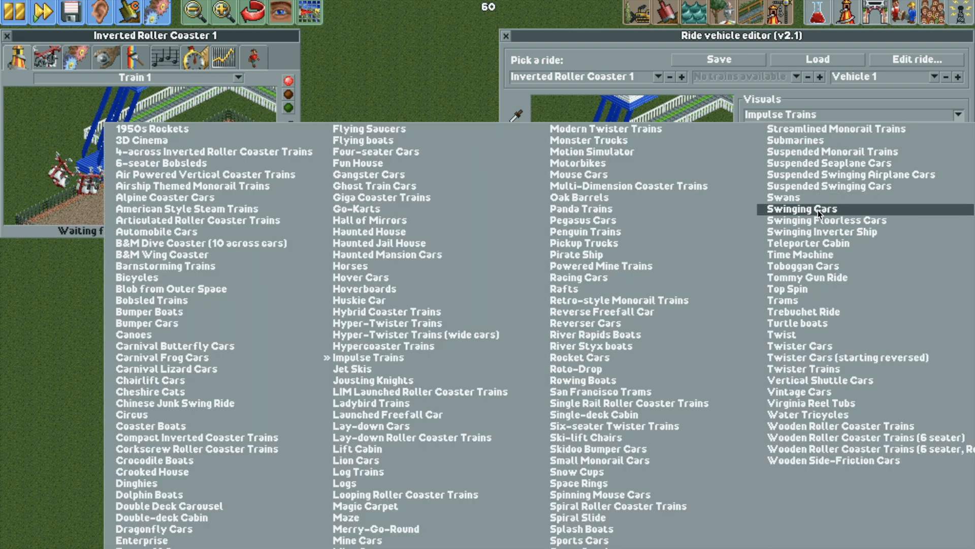
{"action": "mouse_move", "coordinate": [828, 186]}
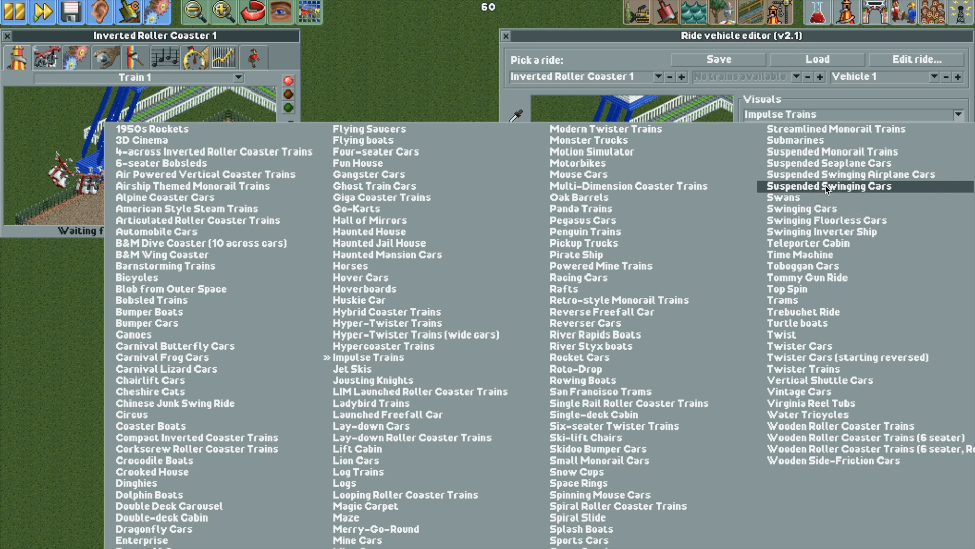
{"action": "left_click", "coordinate": [825, 186]}
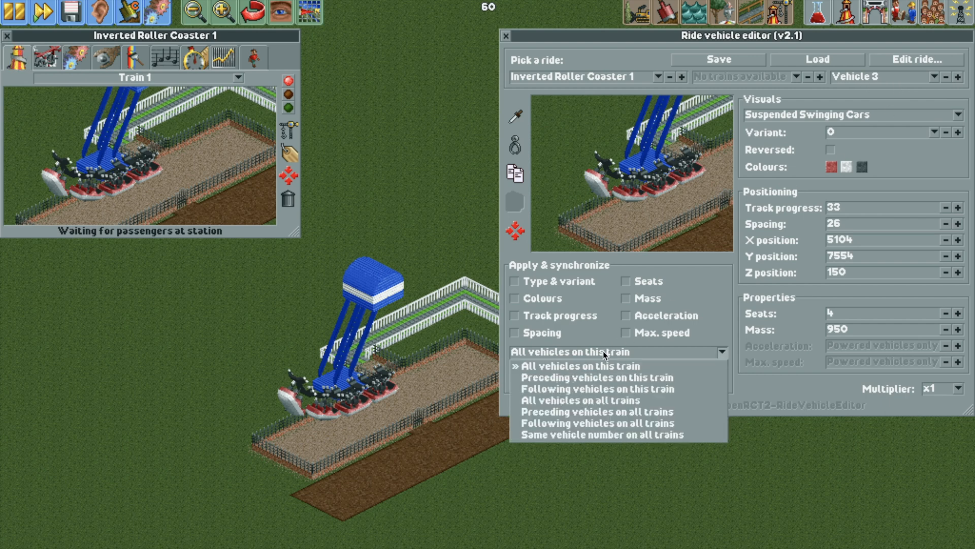
{"action": "mouse_move", "coordinate": [600, 377]}
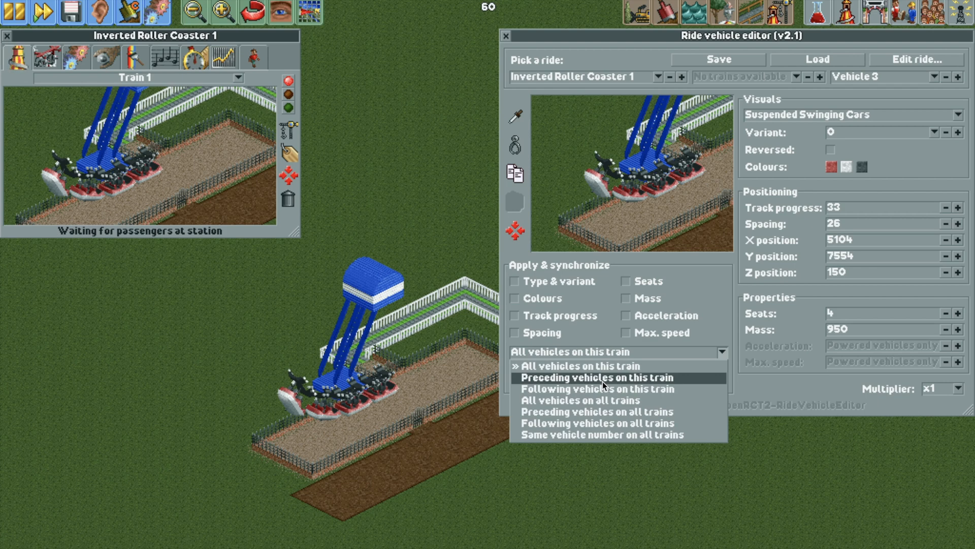
- Apply edits to following vehicles and push them far along using Track progress
{"action": "left_click", "coordinate": [597, 388]}
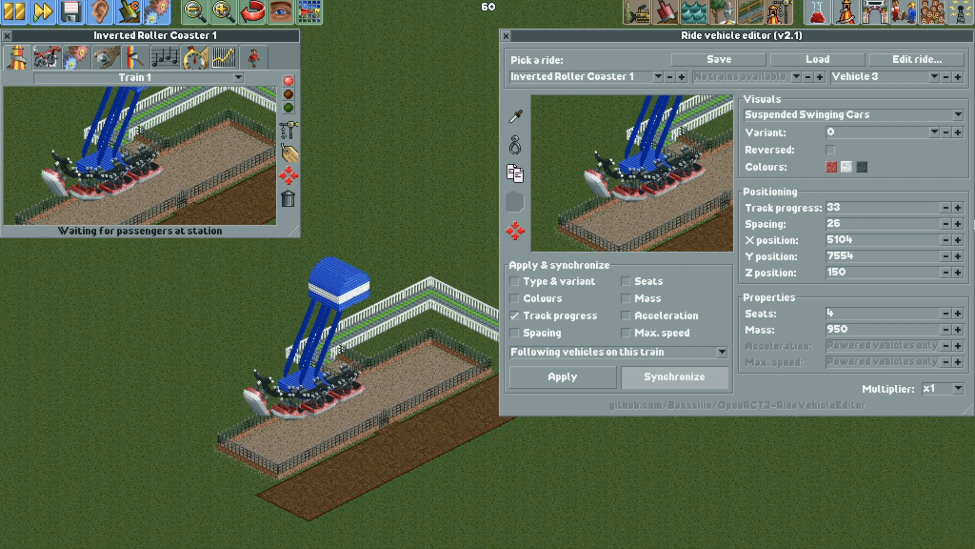
{"action": "left_click", "coordinate": [958, 388]}
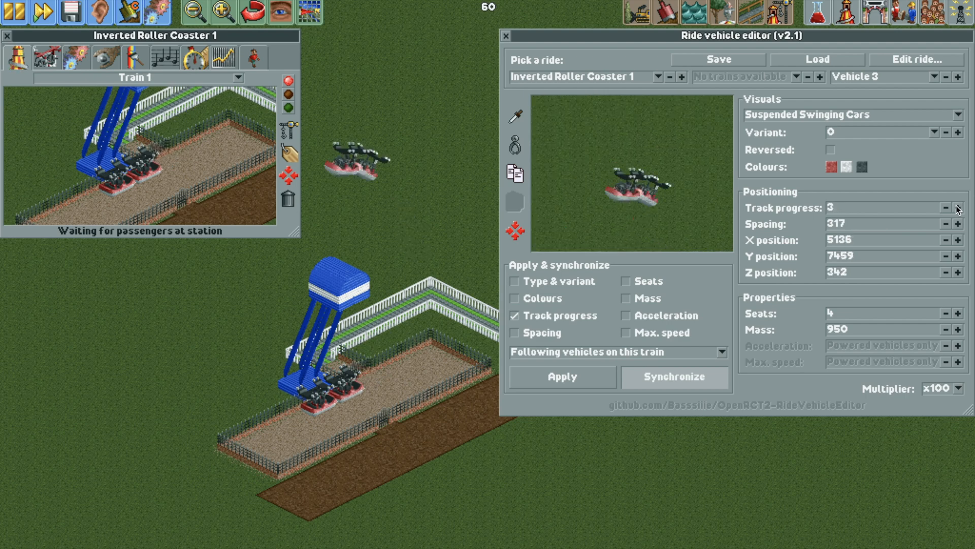
{"action": "left_click", "coordinate": [958, 208]}
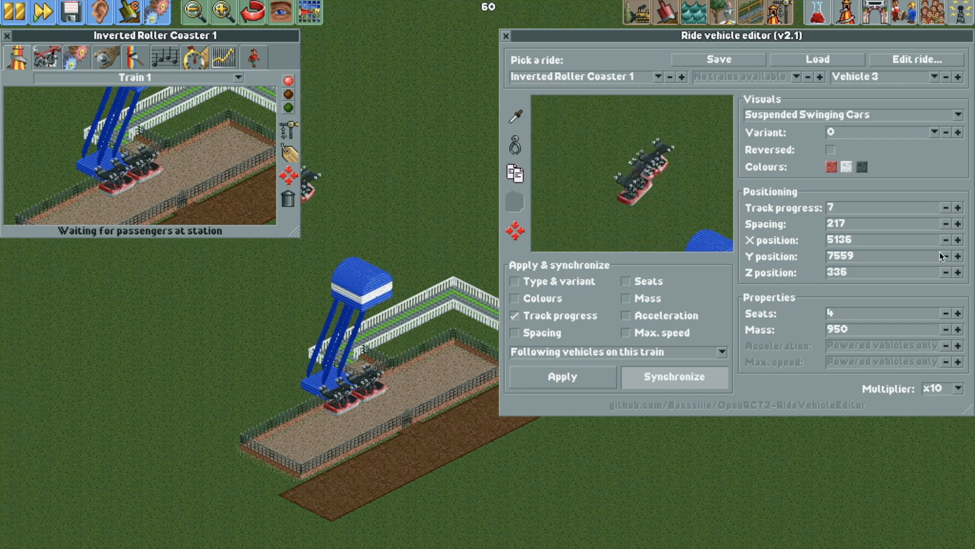
{"action": "left_click", "coordinate": [959, 207]}
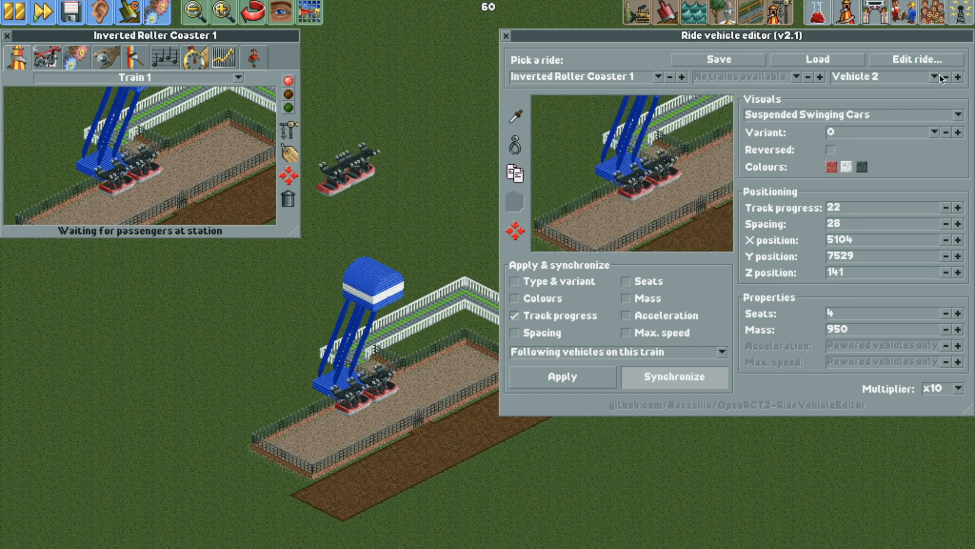
- Select the train's first vehicle, then close the vehicle editor
{"action": "left_click", "coordinate": [829, 150]}
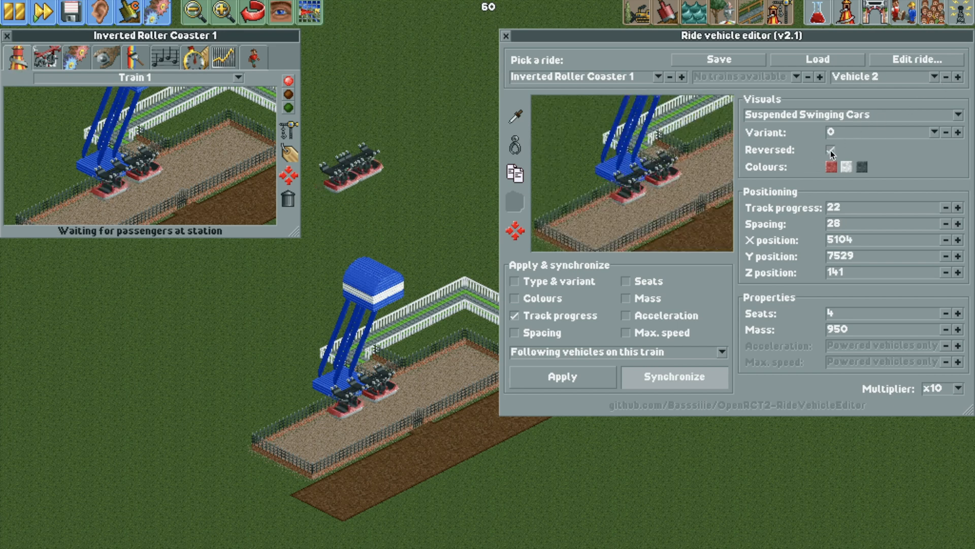
{"action": "left_click", "coordinate": [828, 150]}
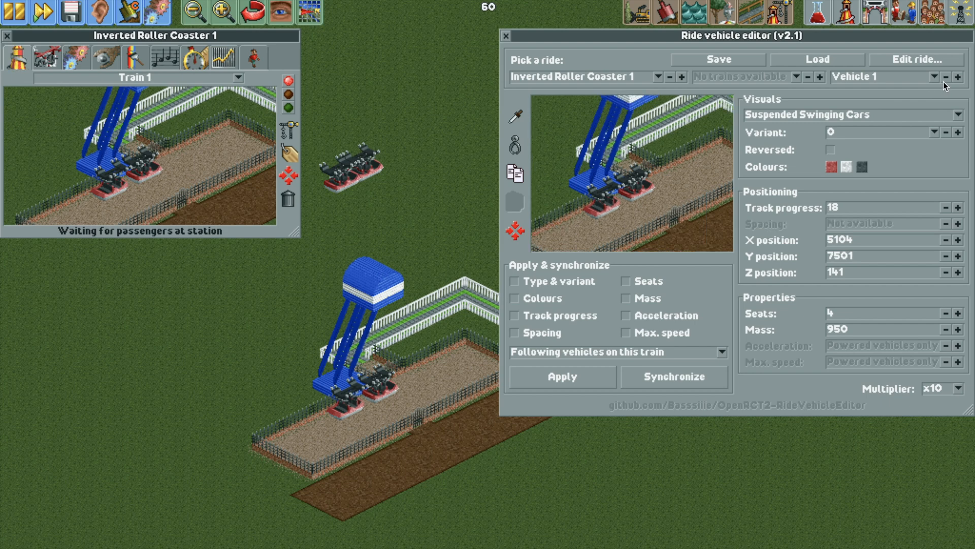
{"action": "left_click", "coordinate": [960, 77]}
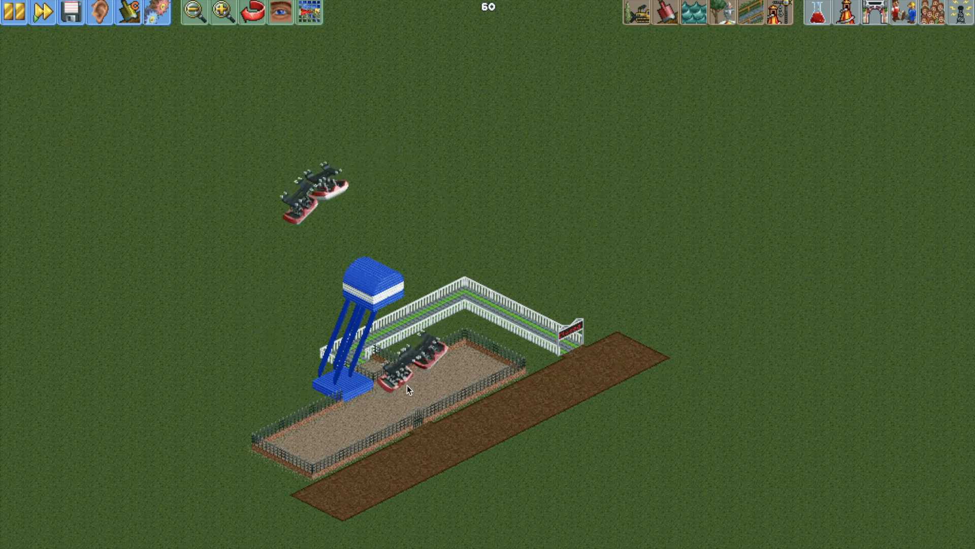
- Increase the coaster's number of circuits and show the train's live view
{"action": "left_click", "coordinate": [411, 389]}
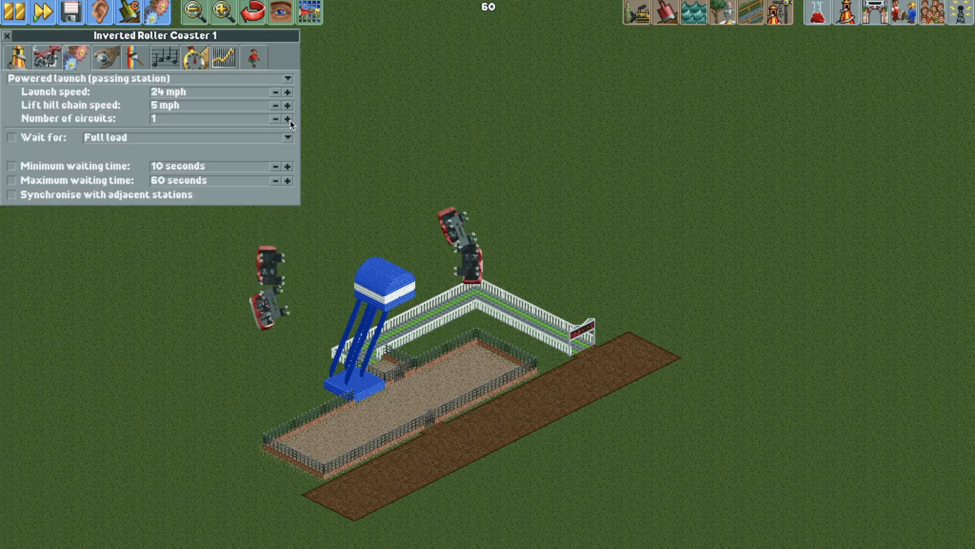
{"action": "left_click", "coordinate": [288, 119]}
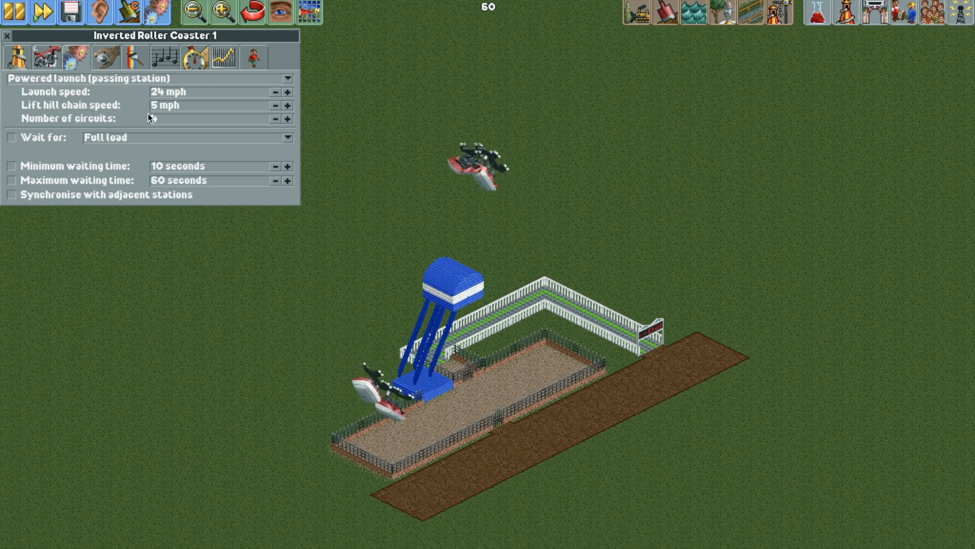
{"action": "left_click", "coordinate": [15, 57]}
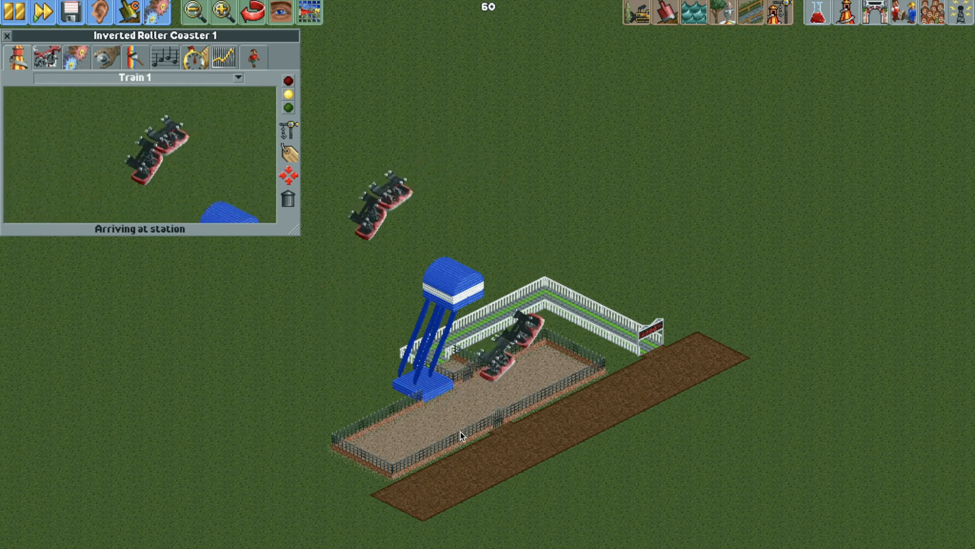
- Run the game briefly at Turbo Speed, return to Normal Speed, and show Operating settings
{"action": "left_click", "coordinate": [42, 11]}
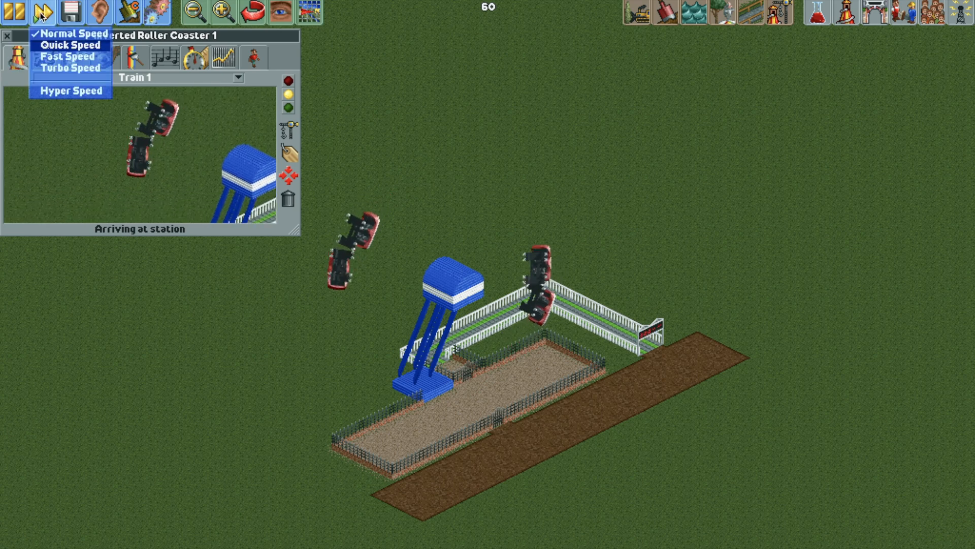
{"action": "left_click", "coordinate": [70, 67]}
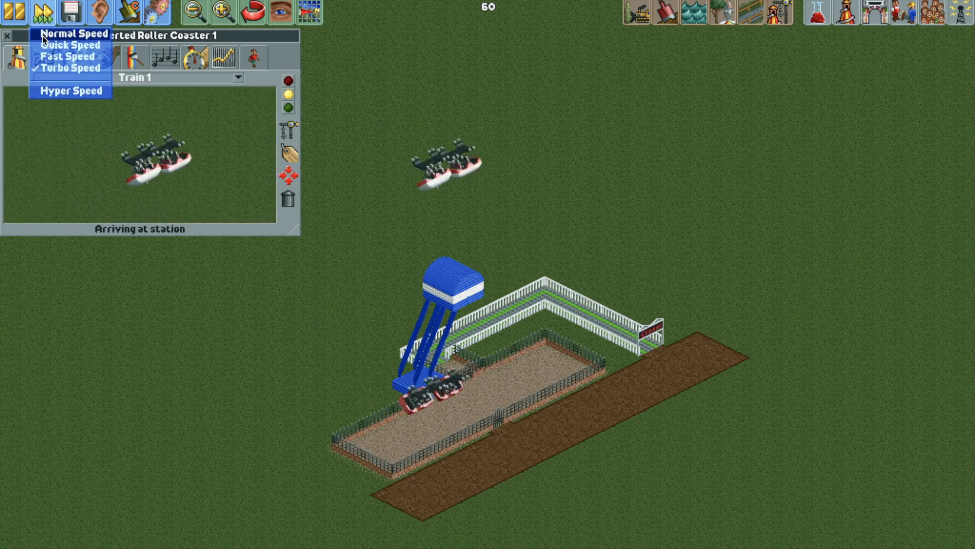
{"action": "left_click", "coordinate": [70, 33]}
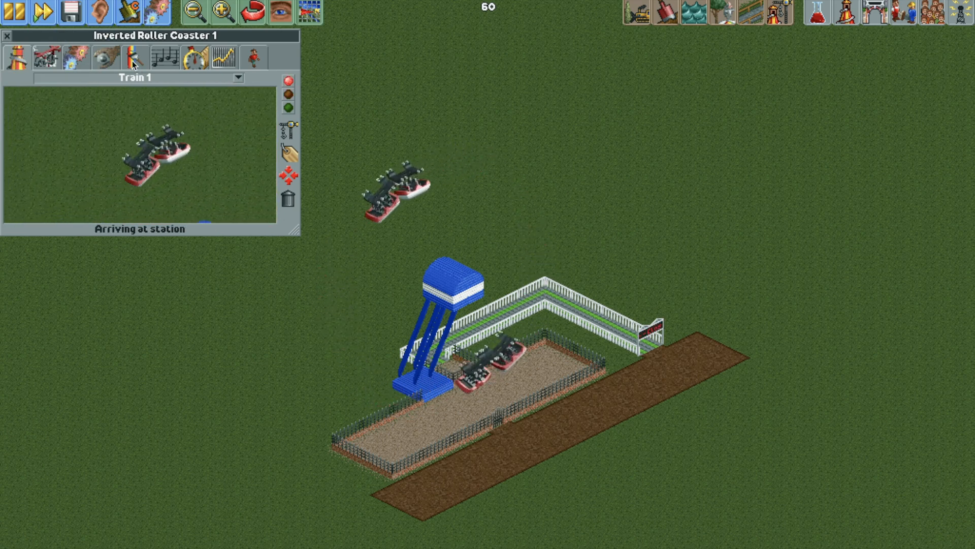
{"action": "left_click", "coordinate": [42, 12]}
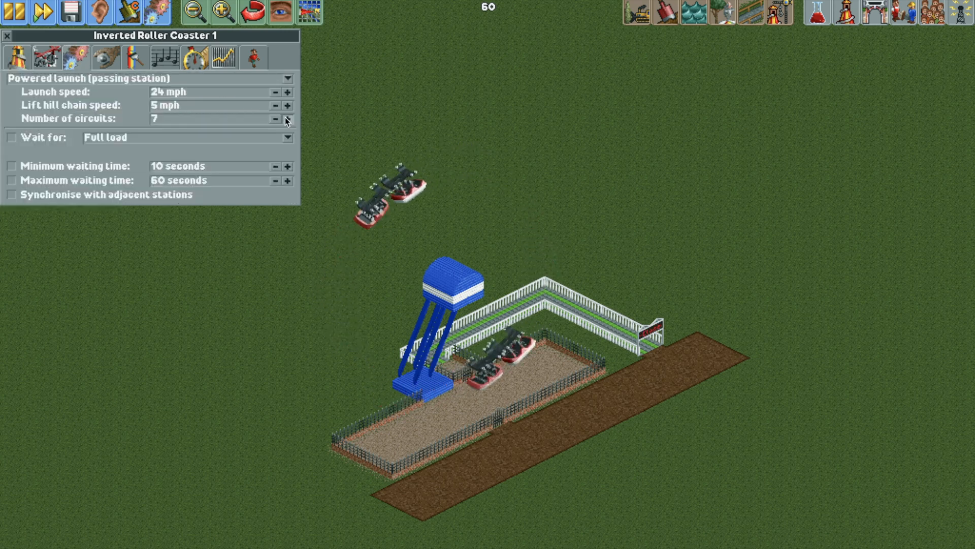
- Raise the inverted coaster to 8 circuits and increase its launch speed
{"action": "left_click", "coordinate": [287, 119]}
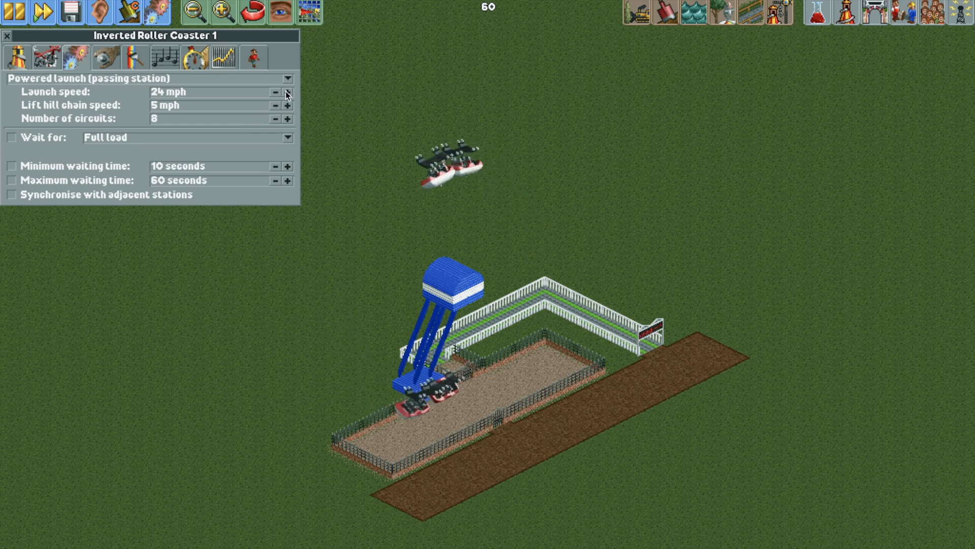
{"action": "left_click", "coordinate": [287, 92]}
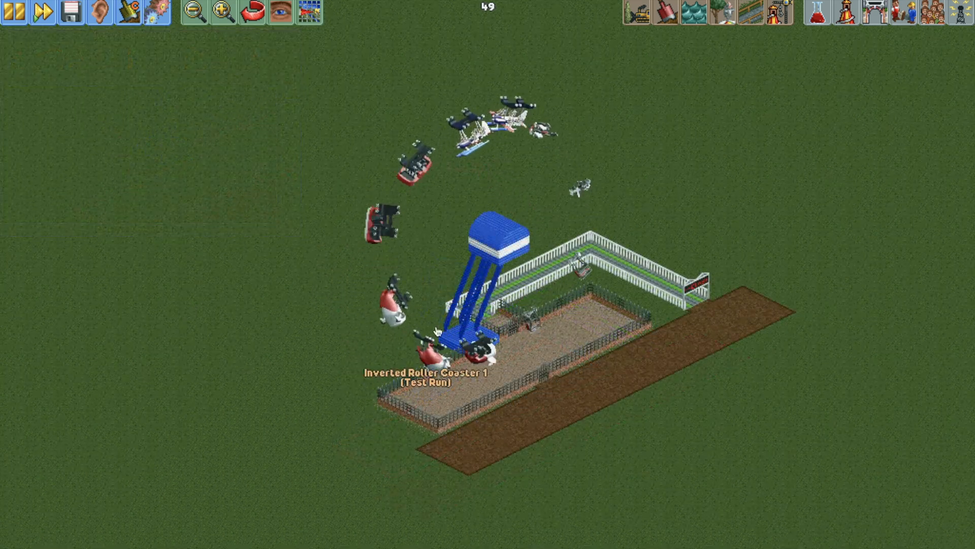
- Place a Sky Diver coaster design from the New Roller Coasters list
{"action": "left_click", "coordinate": [309, 11]}
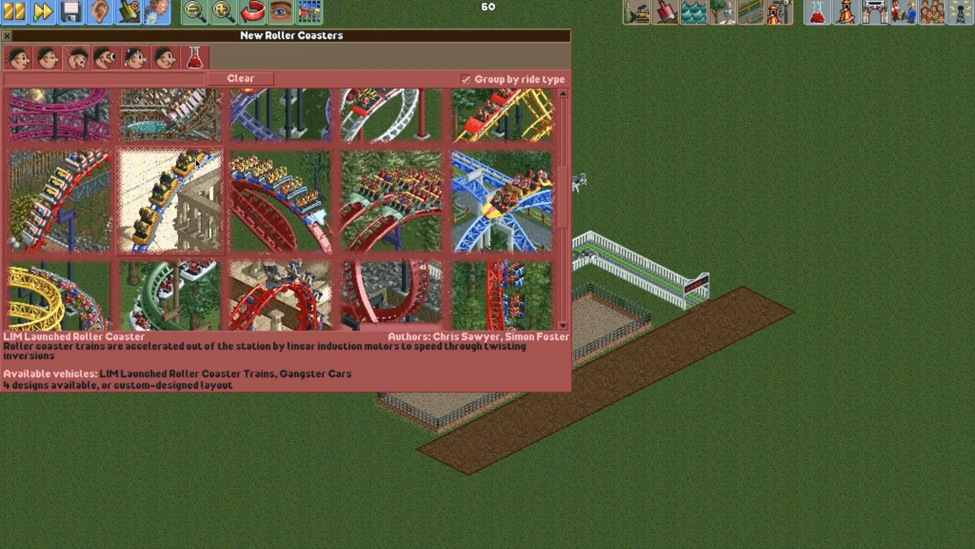
{"action": "left_click", "coordinate": [169, 199]}
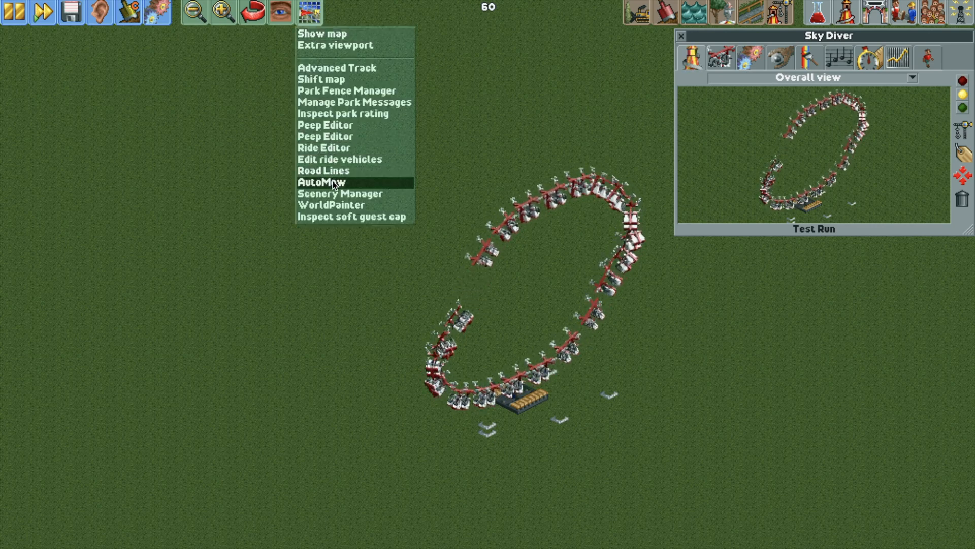
- Give Sky Diver Suspended Swinging Airplane Cars and make vehicle 2 an invisible Cheshire Cats car
{"action": "left_click", "coordinate": [338, 159]}
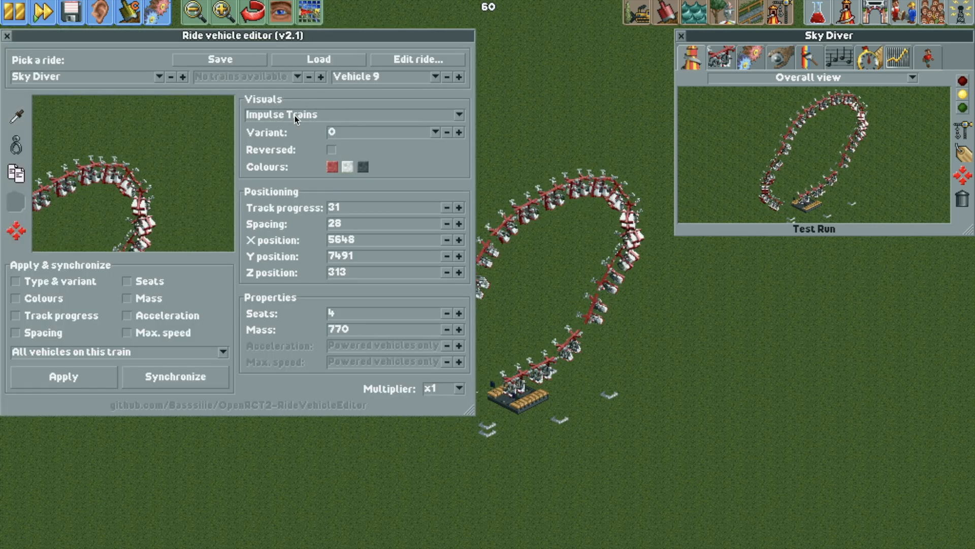
{"action": "left_click", "coordinate": [349, 114]}
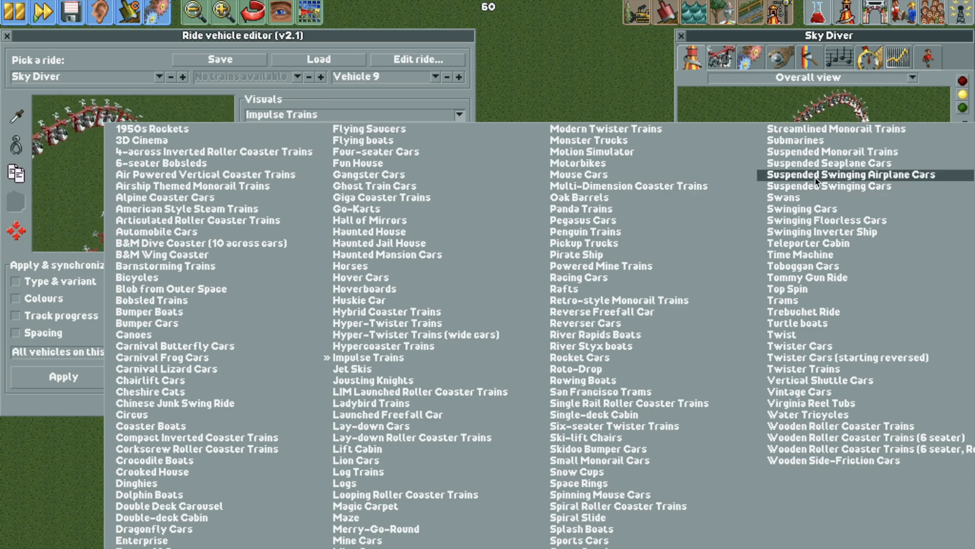
{"action": "left_click", "coordinate": [836, 174]}
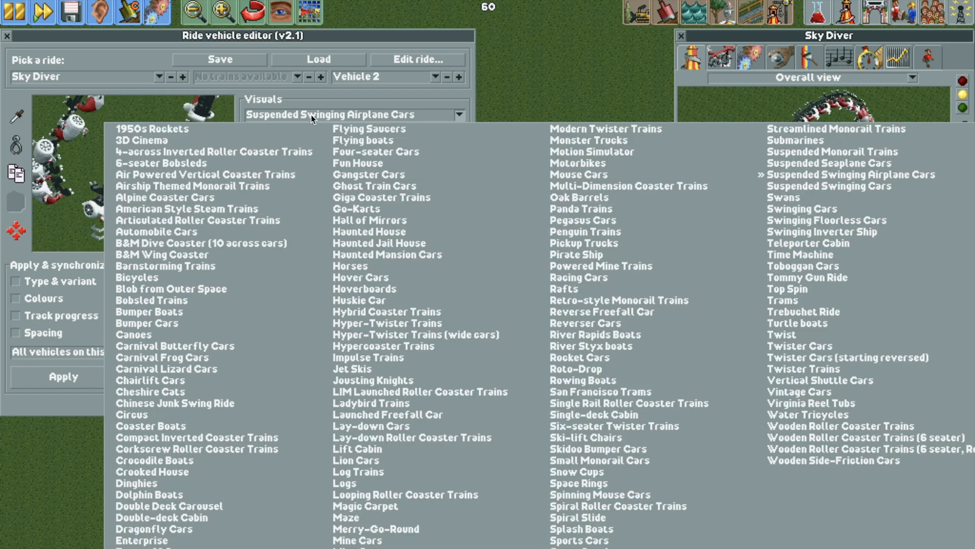
{"action": "left_click", "coordinate": [149, 390]}
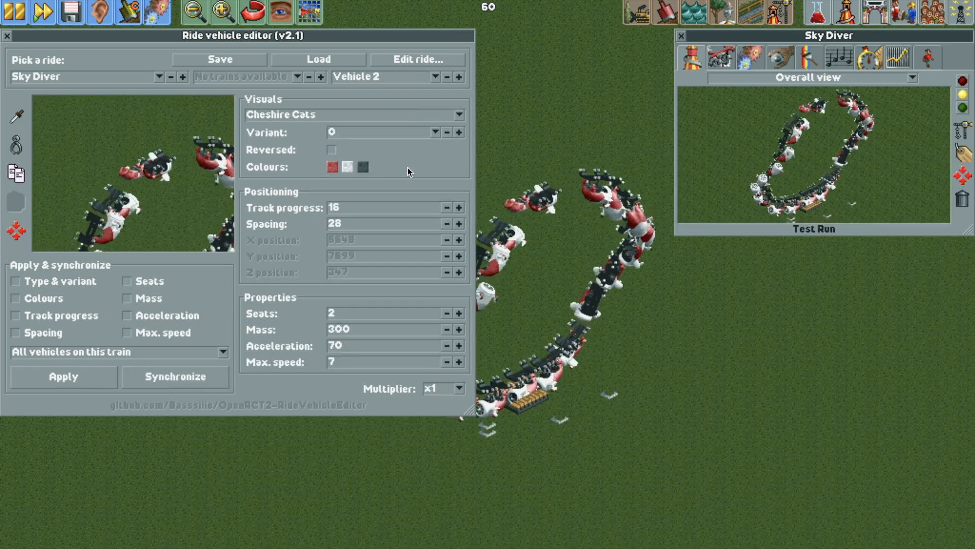
{"action": "left_click", "coordinate": [460, 132]}
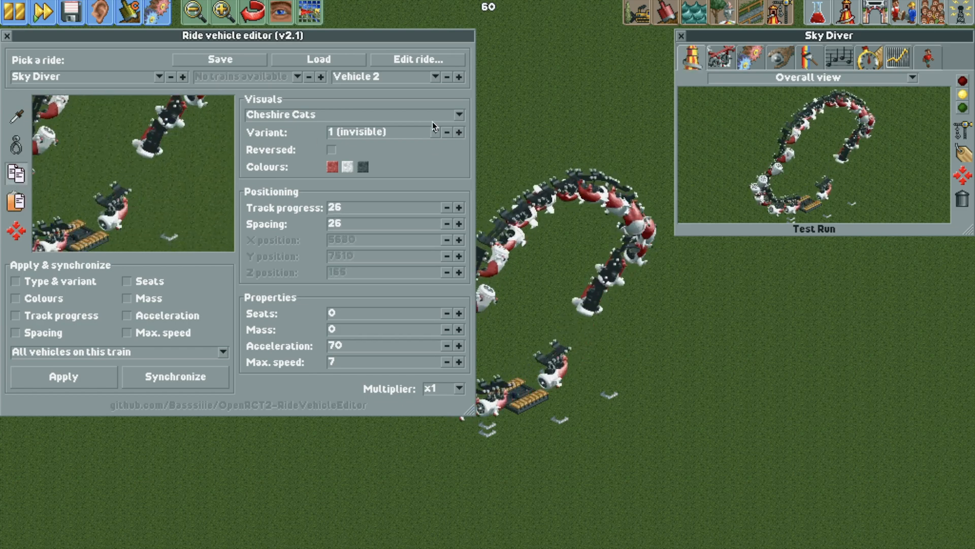